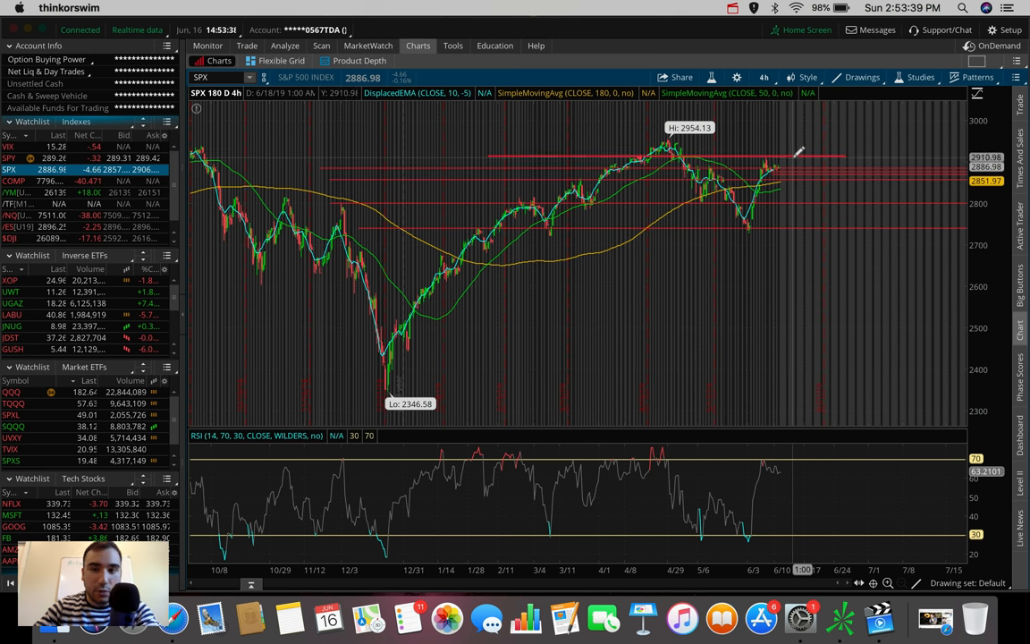
pyautogui.moveTo(798, 151)
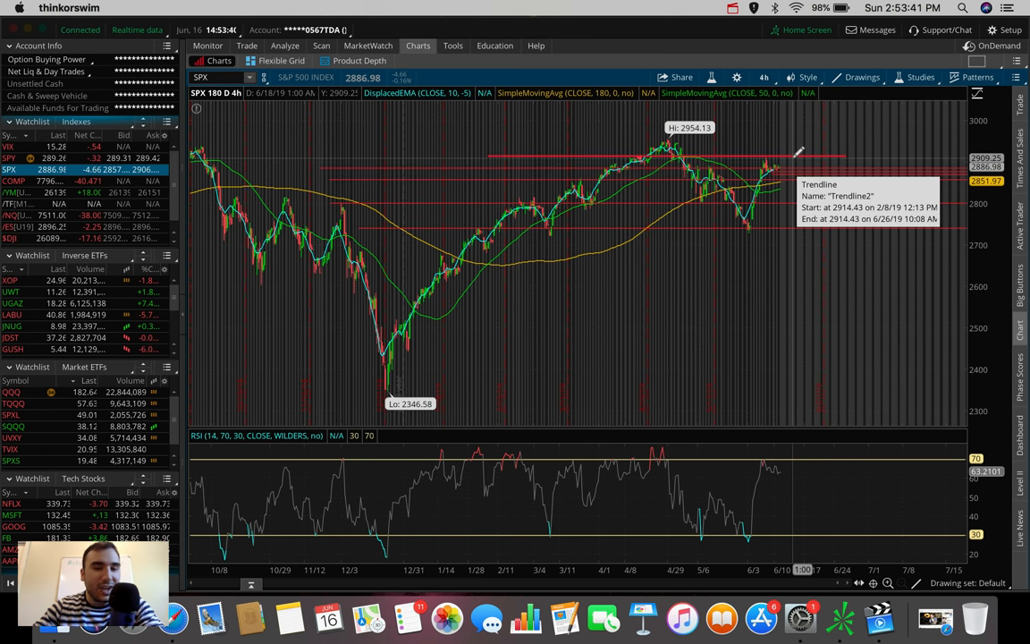
# - Switch the SPX chart to 5 days of five-minute bars
pyautogui.click(764, 77)
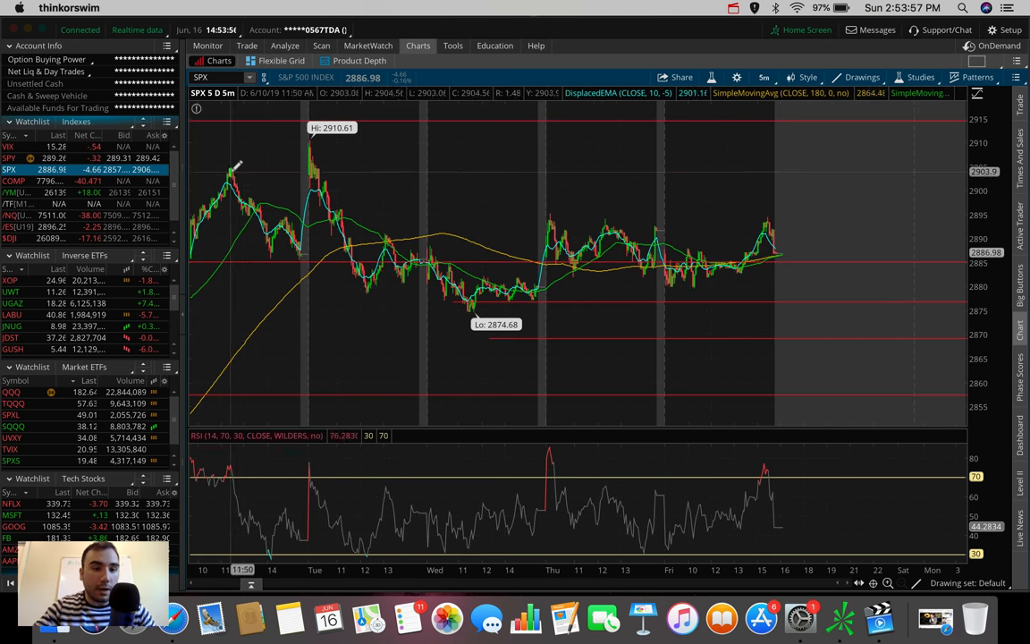
pyautogui.moveTo(236, 170)
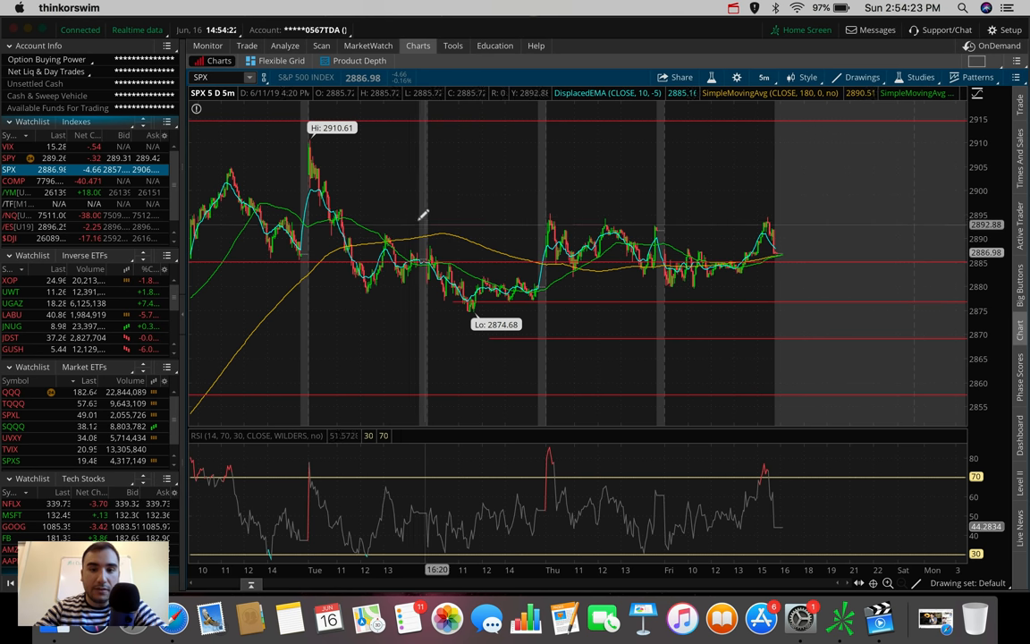
pyautogui.moveTo(401, 211)
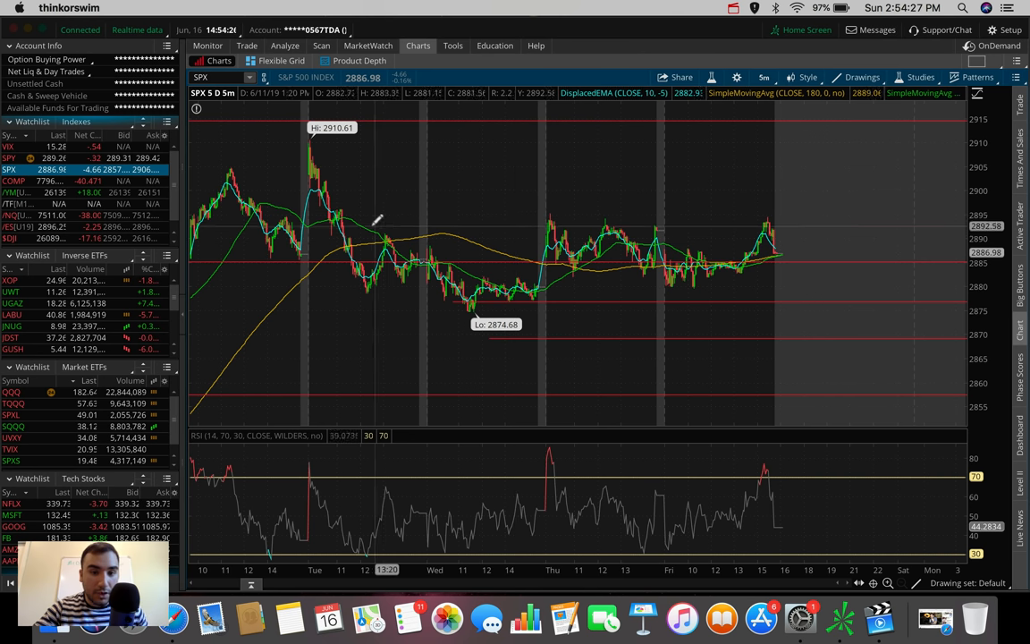
pyautogui.moveTo(533, 202)
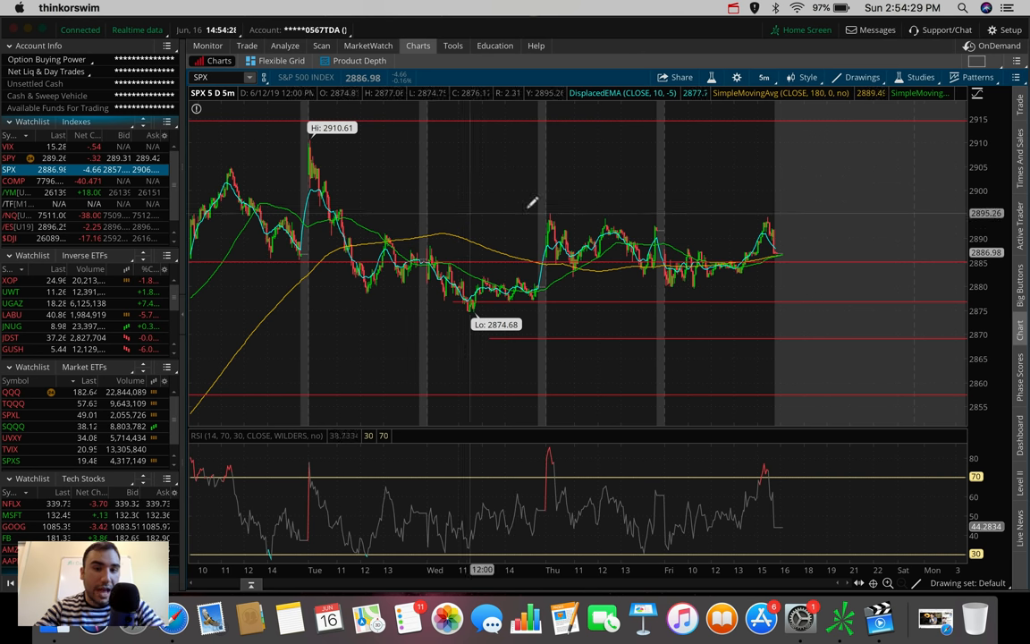
pyautogui.moveTo(344, 232)
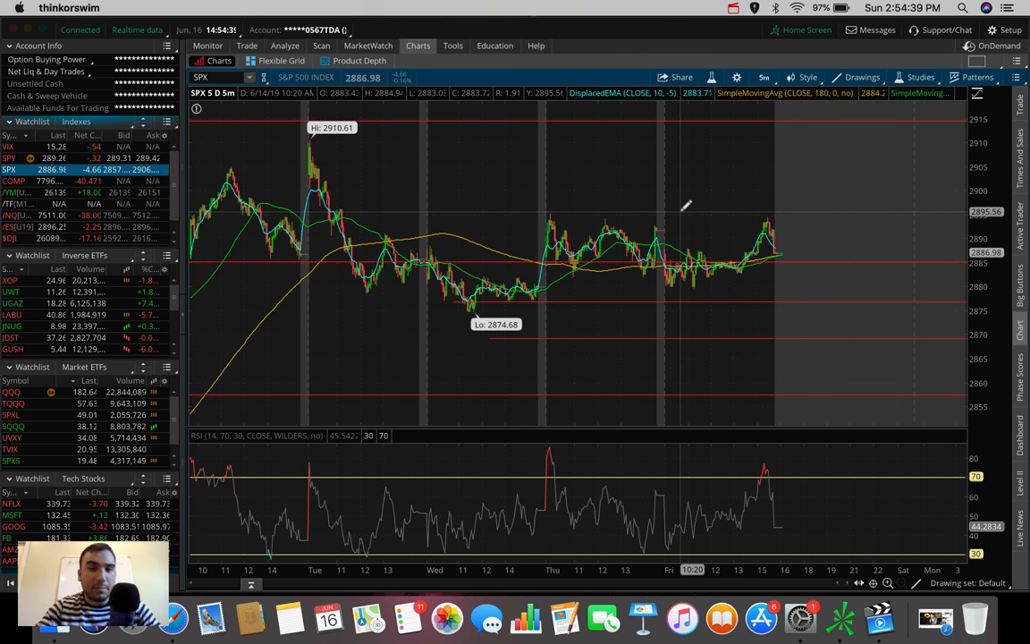
pyautogui.moveTo(451, 250)
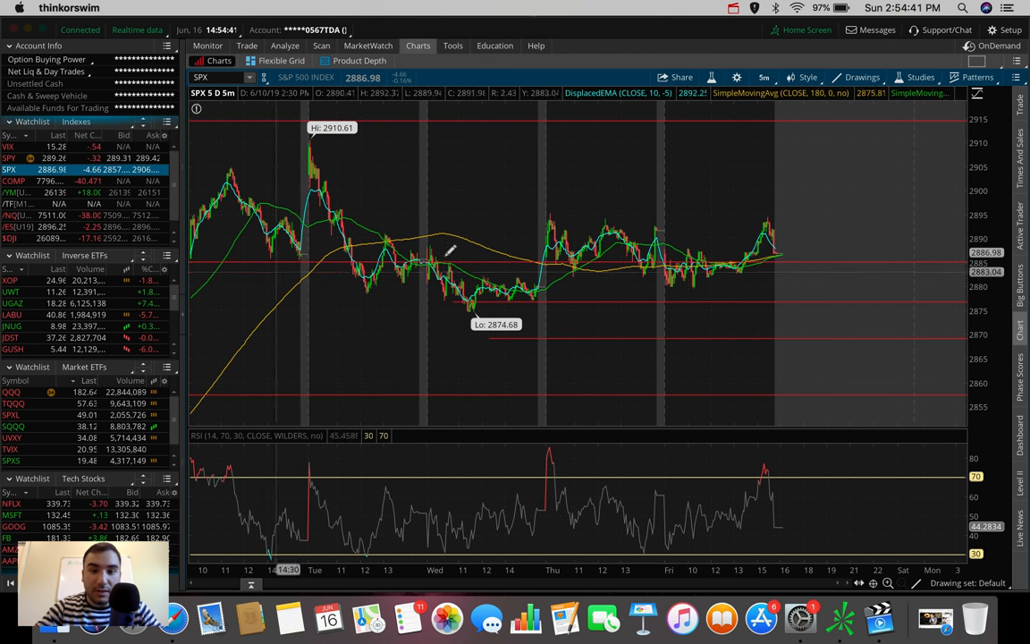
pyautogui.moveTo(729, 254)
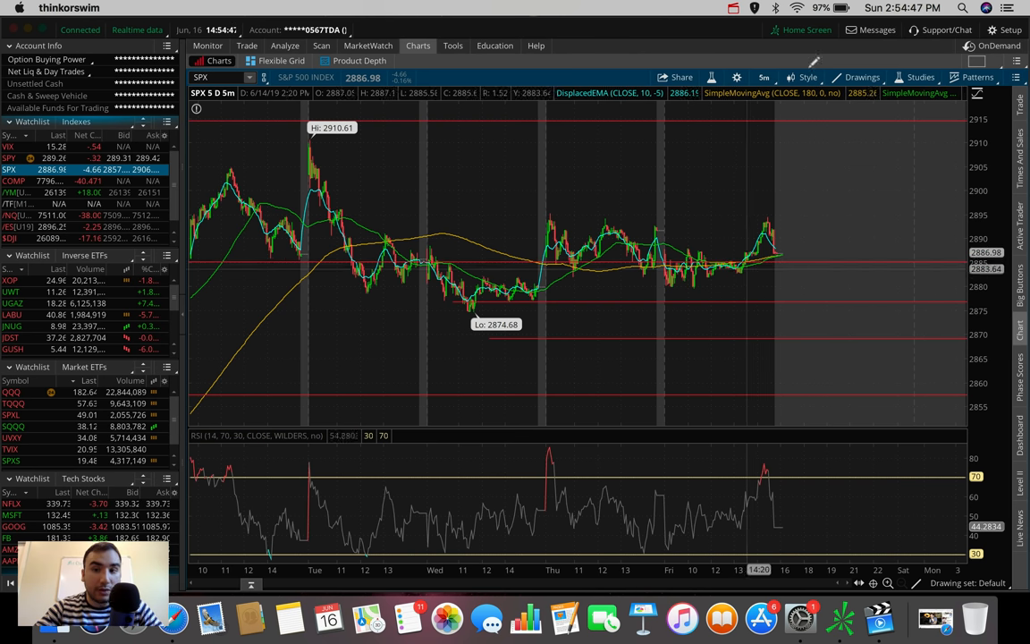
pyautogui.moveTo(796, 99)
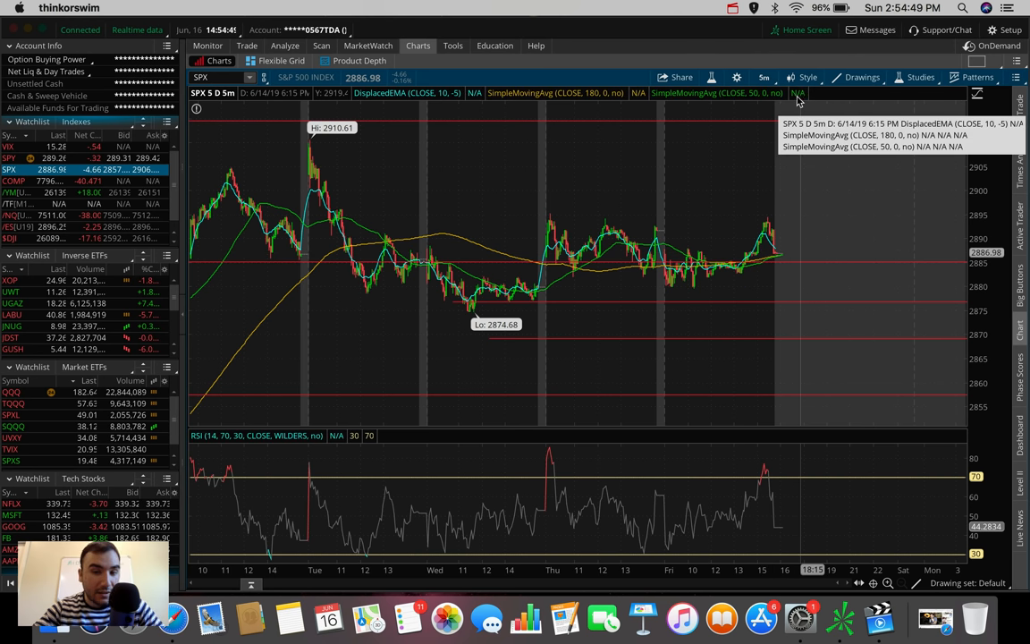
# - Bring up the time frame menu from the 5m toolbar button on the SPX chart
pyautogui.click(764, 77)
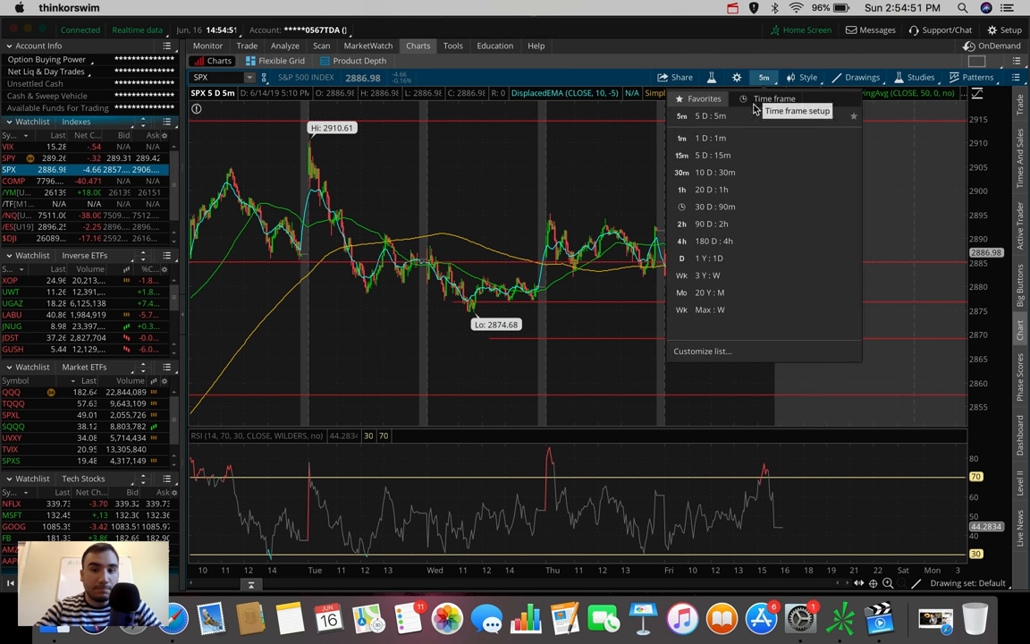
# - Set the chart to 180 D : 4h, then load $DJI from the Indices watchlist
pyautogui.click(706, 239)
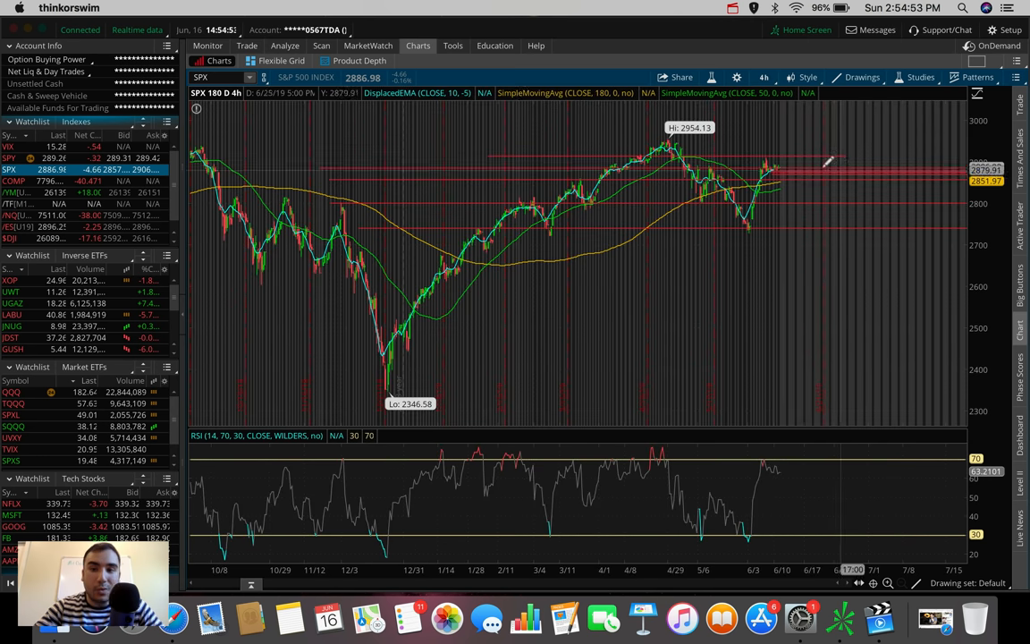
pyautogui.moveTo(780, 247)
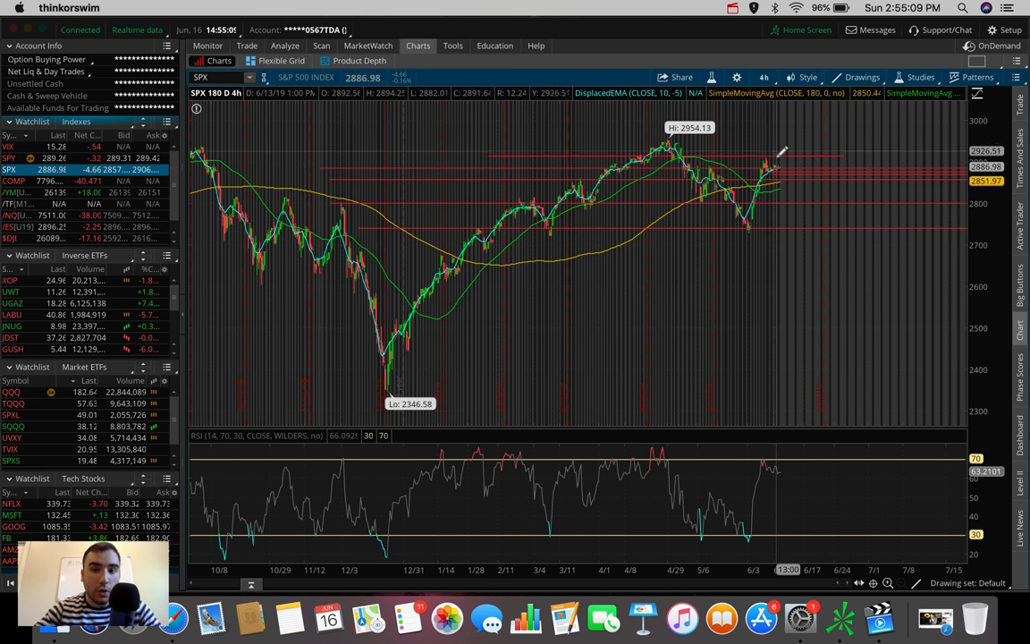
pyautogui.moveTo(787, 234)
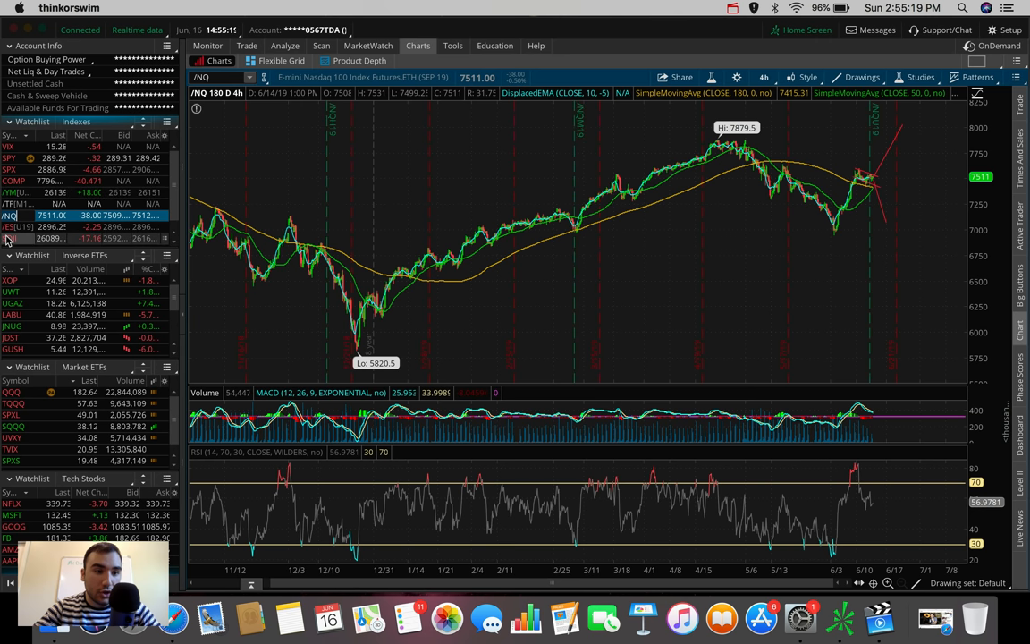
pyautogui.click(11, 240)
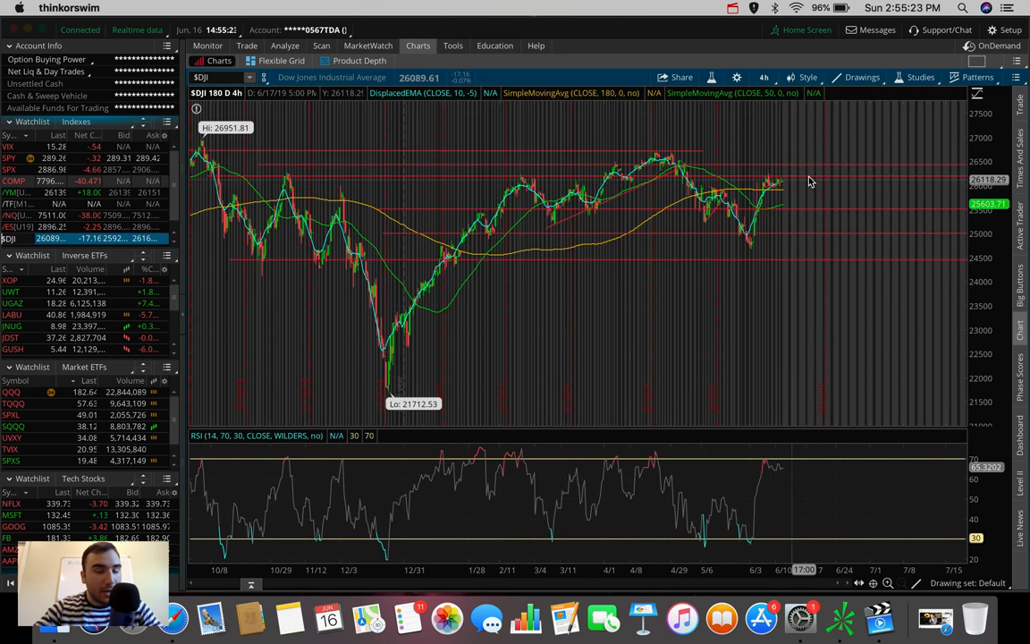
pyautogui.moveTo(502, 166)
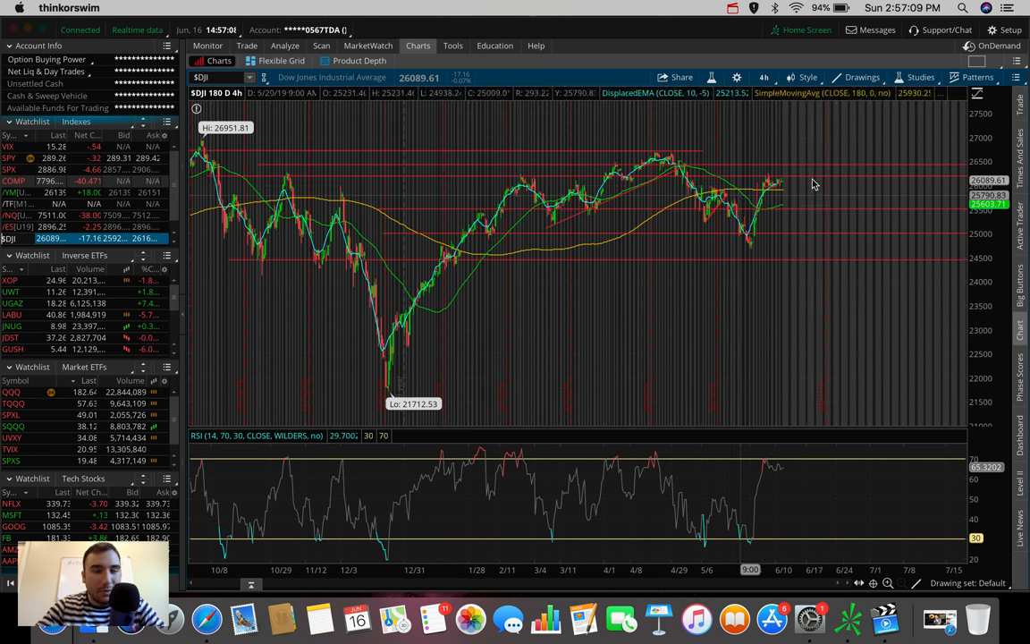
pyautogui.moveTo(785, 186)
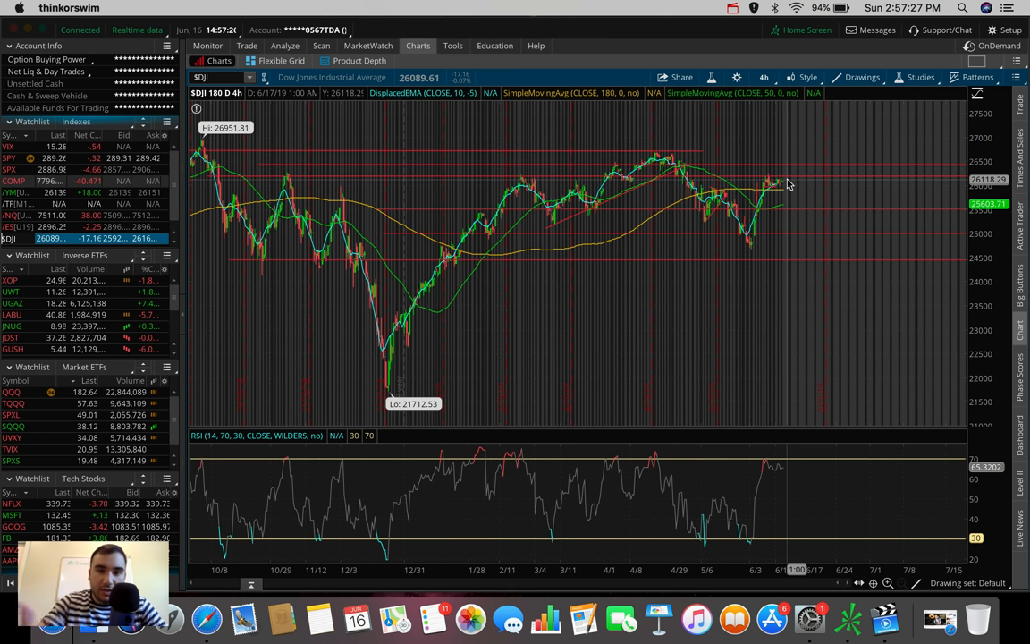
pyautogui.moveTo(790, 291)
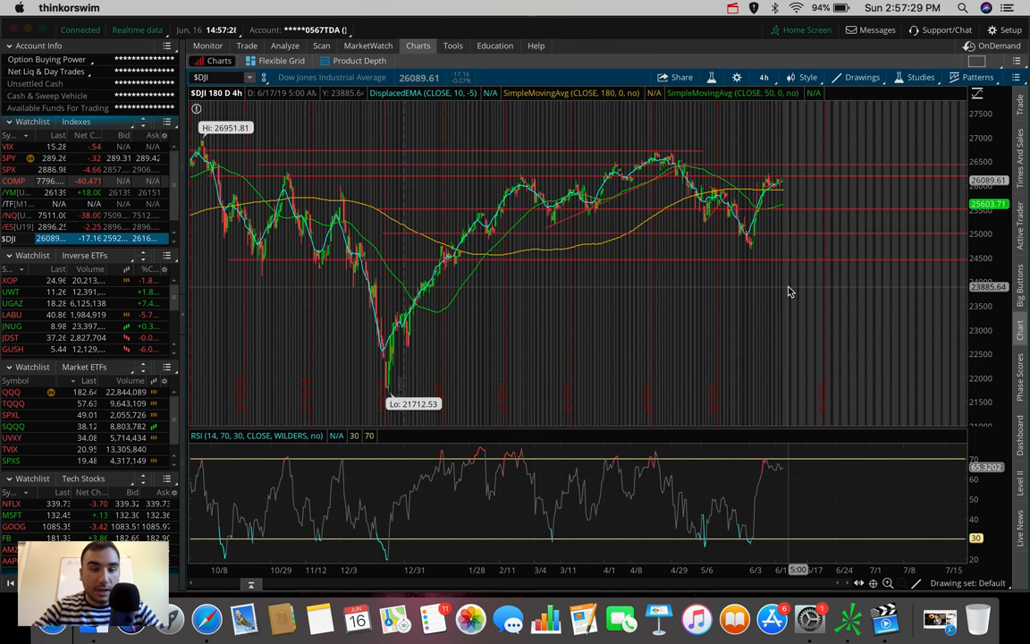
pyautogui.moveTo(304, 195)
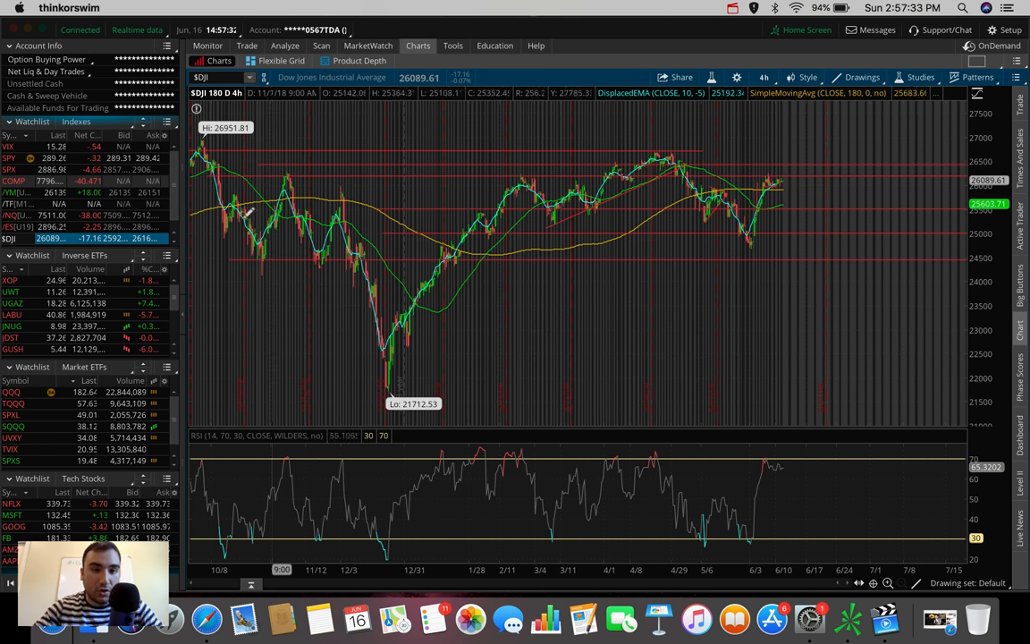
pyautogui.moveTo(211, 272)
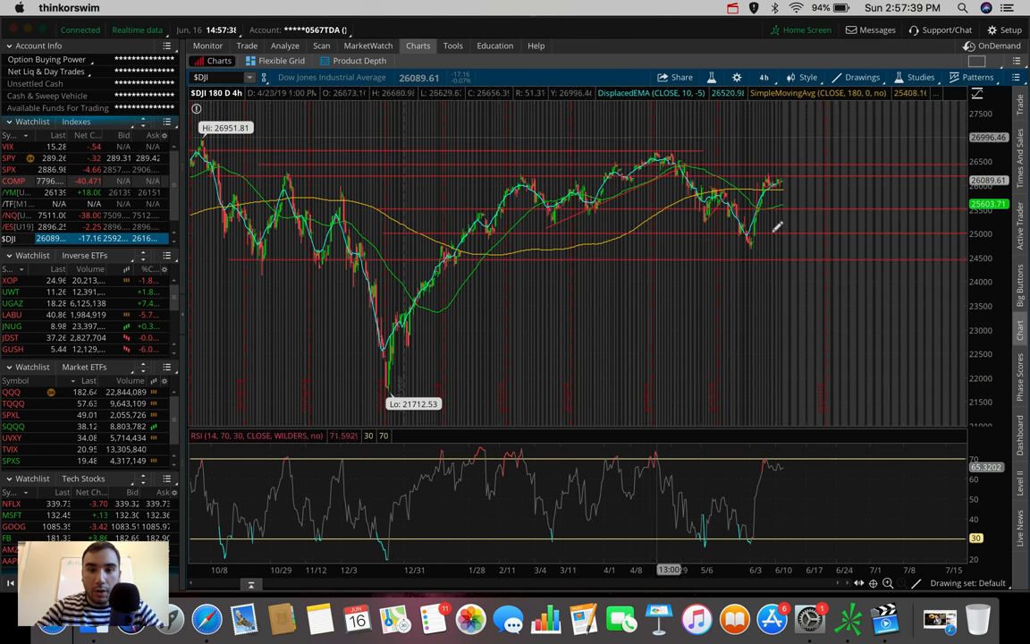
pyautogui.moveTo(701, 157)
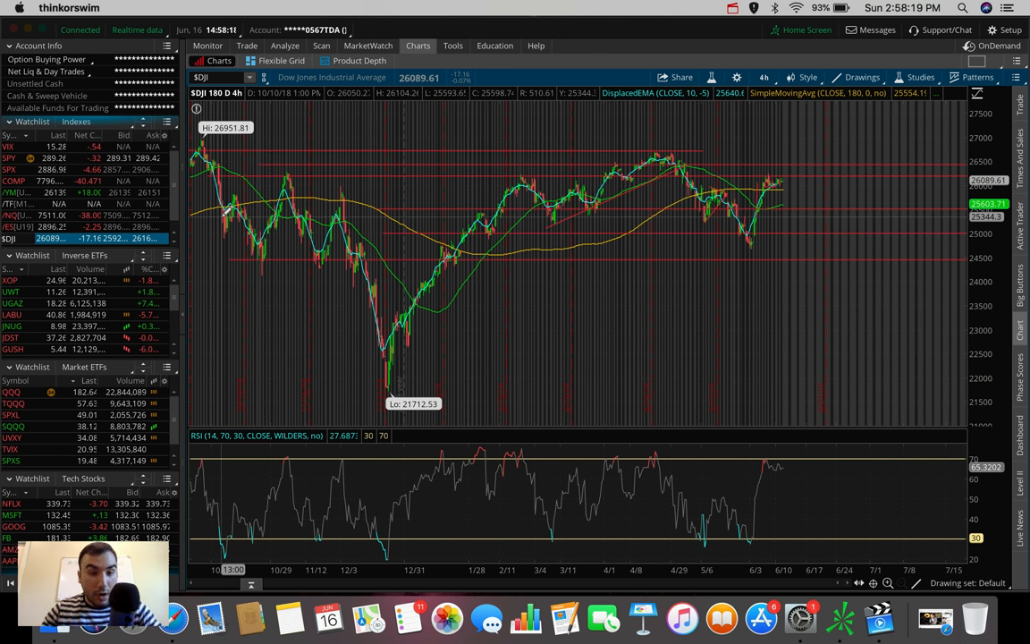
pyautogui.moveTo(218, 211)
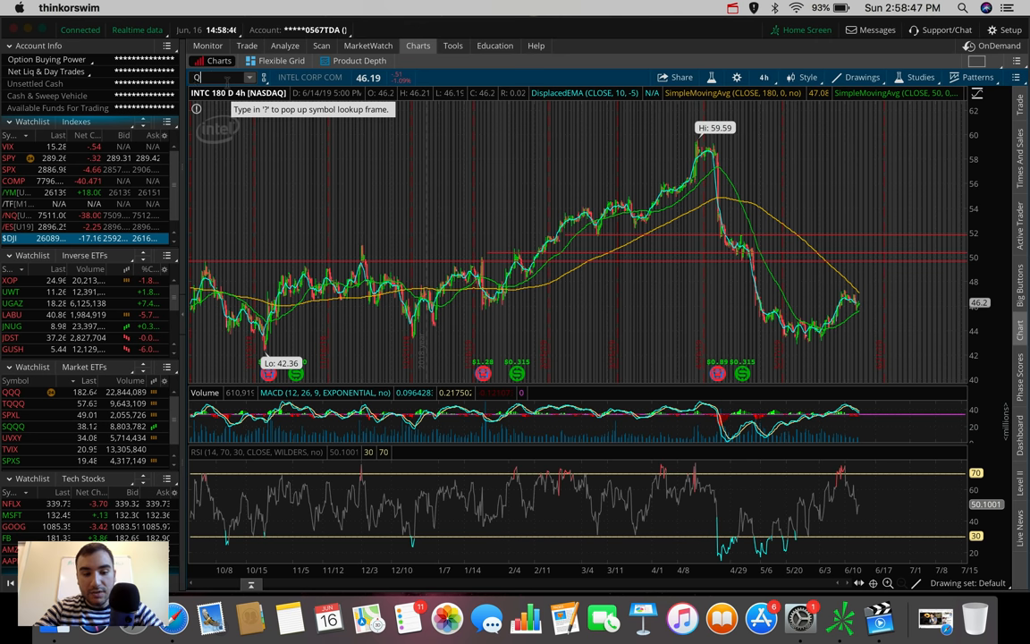
# - Chart QCOM then AMD, and start the Drawings tool for price-level lines
pyautogui.write('QCOM')
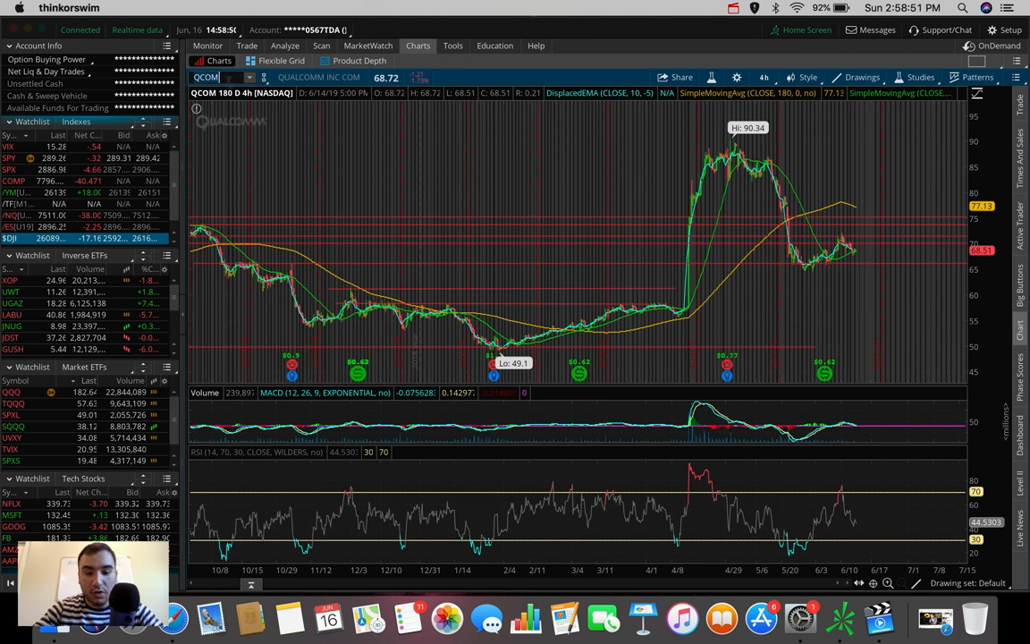
pyautogui.write('AMD')
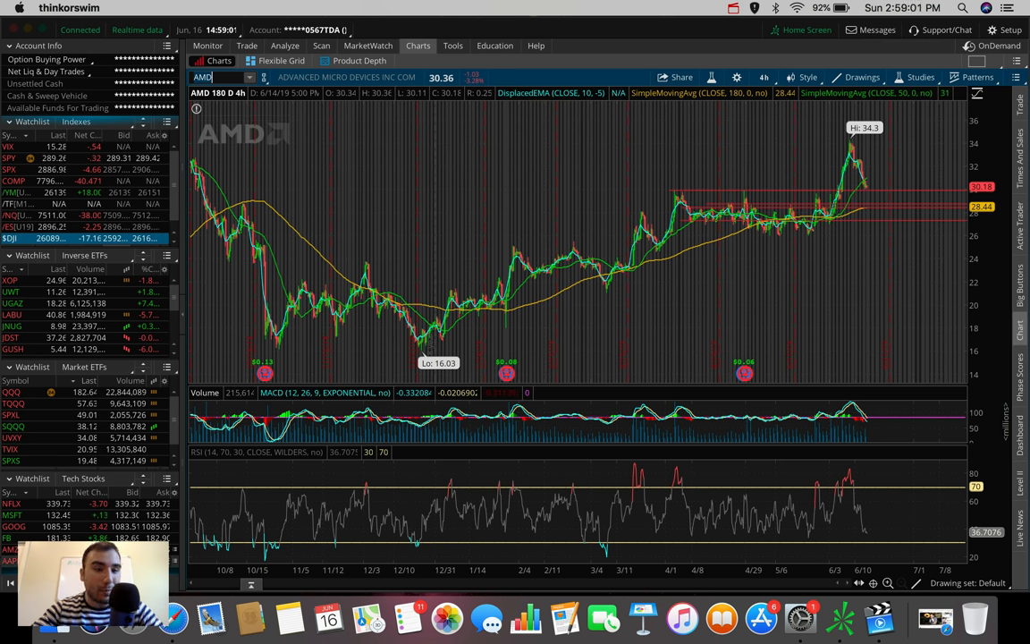
pyautogui.click(284, 47)
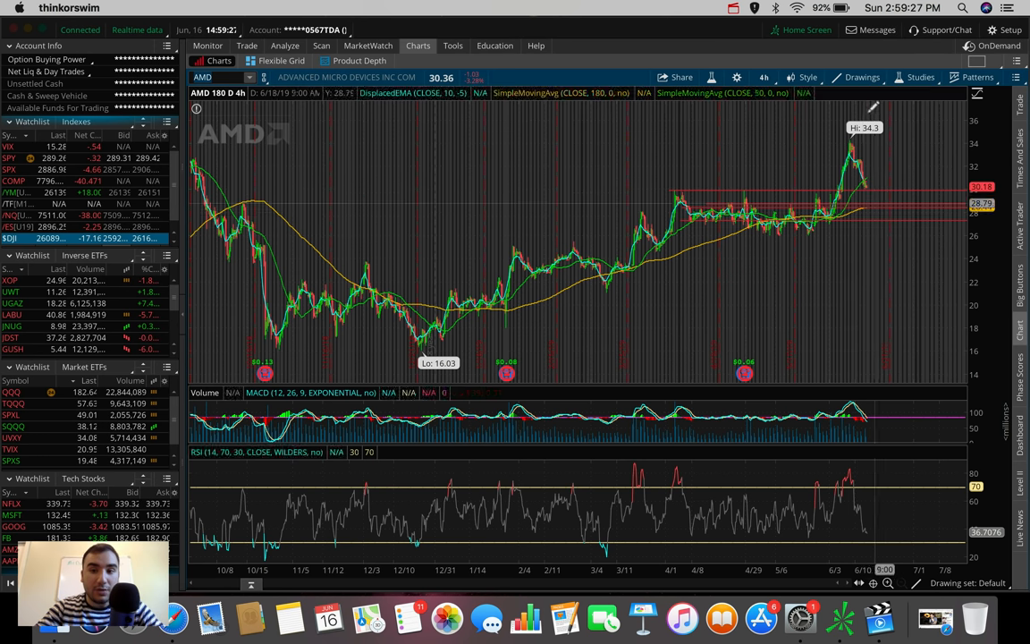
pyautogui.moveTo(872, 161)
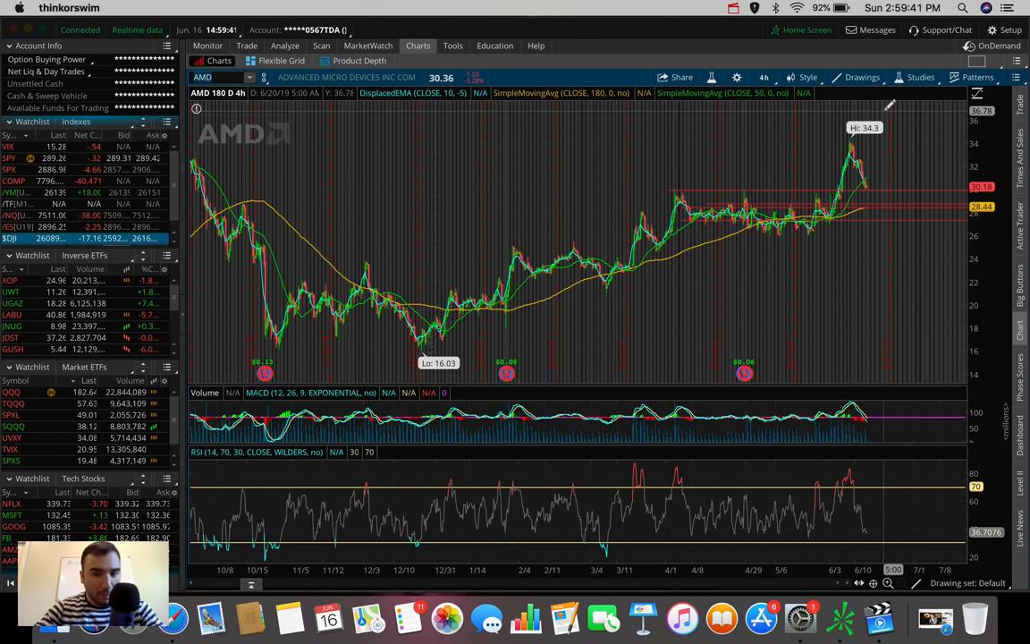
pyautogui.moveTo(867, 523)
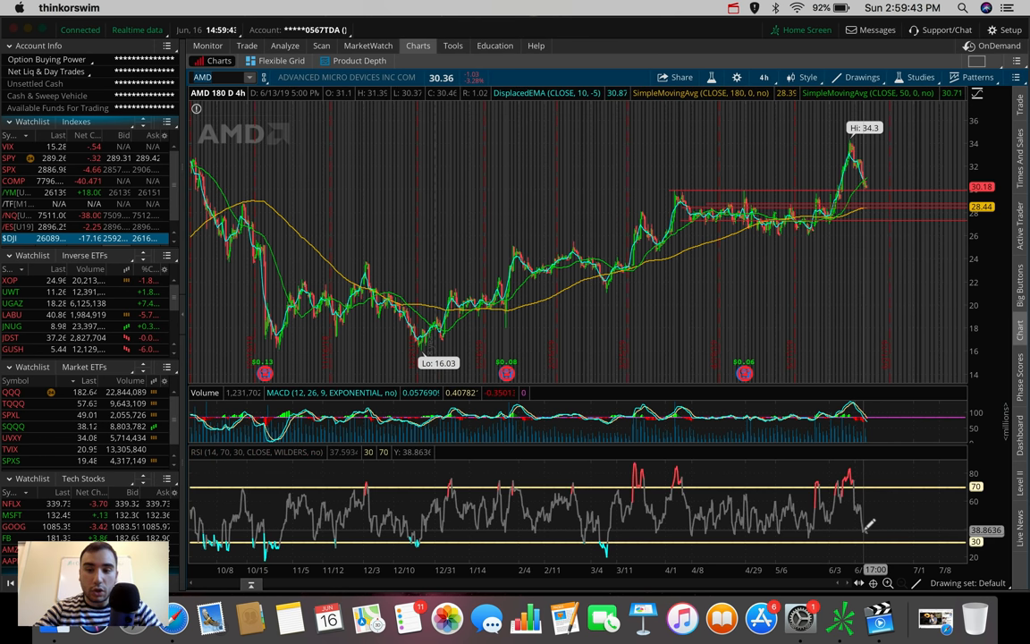
pyautogui.moveTo(872, 533)
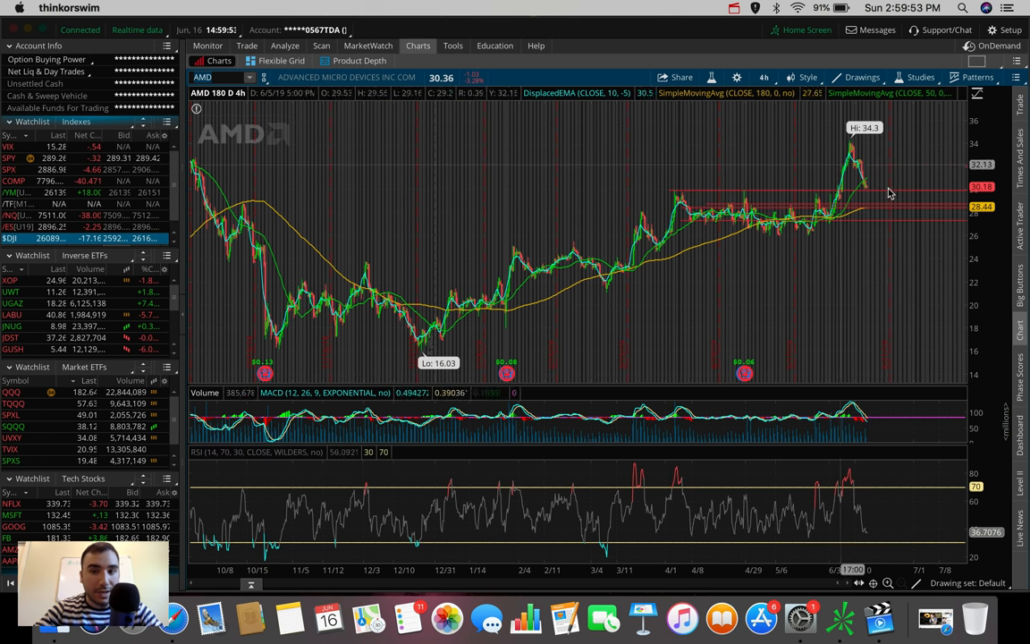
pyautogui.moveTo(873, 193)
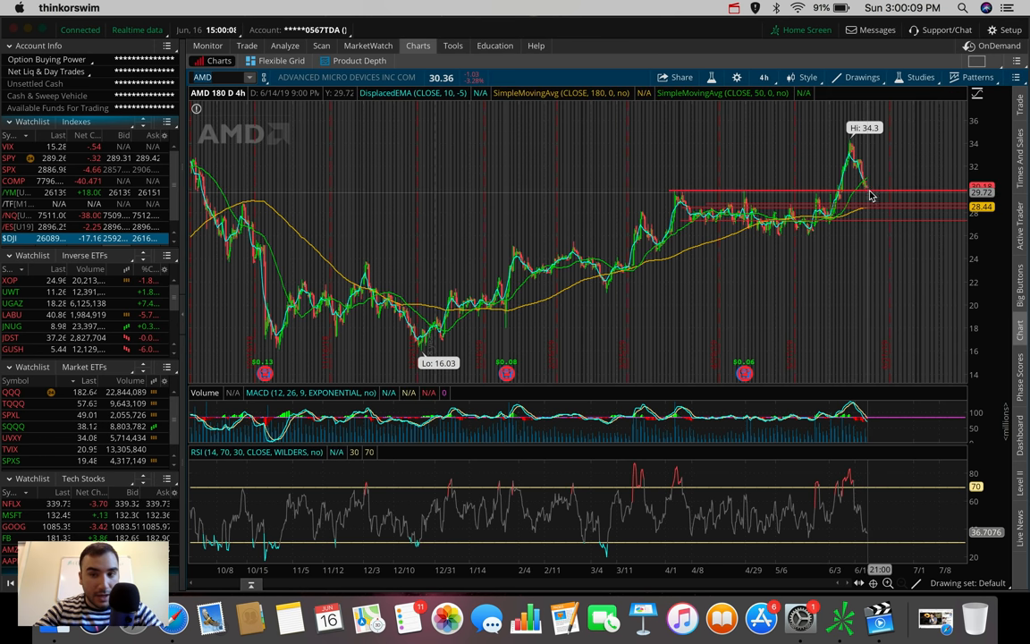
pyautogui.moveTo(860, 170)
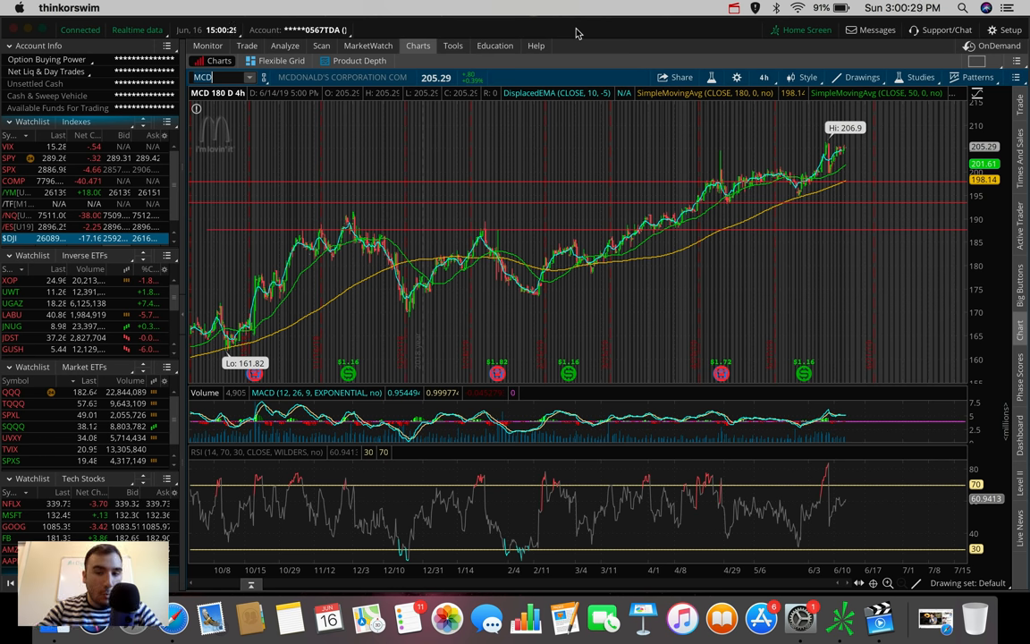
pyautogui.moveTo(701, 215)
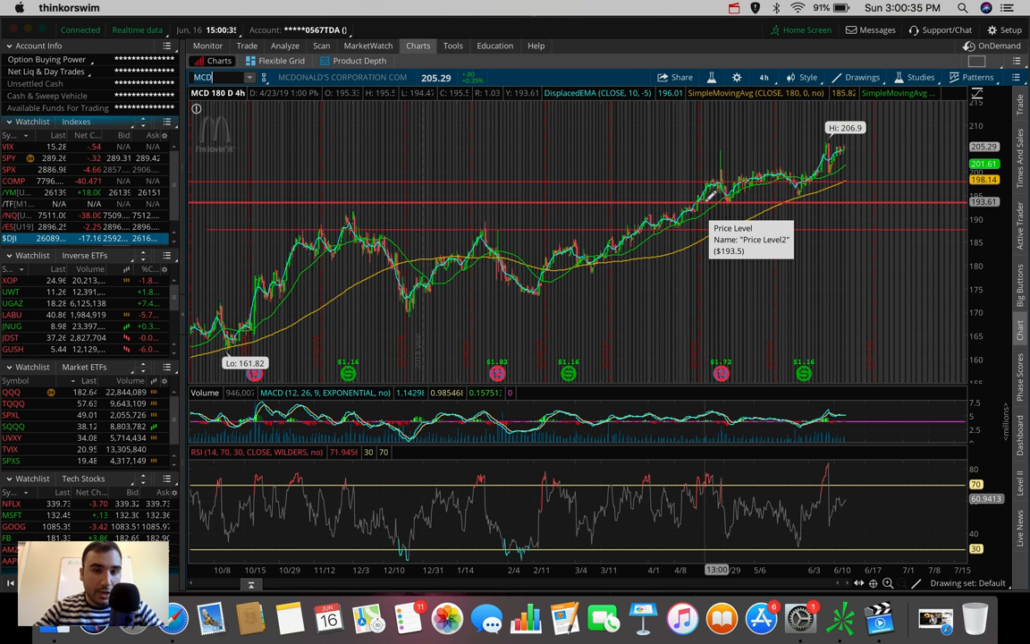
pyautogui.moveTo(715, 189)
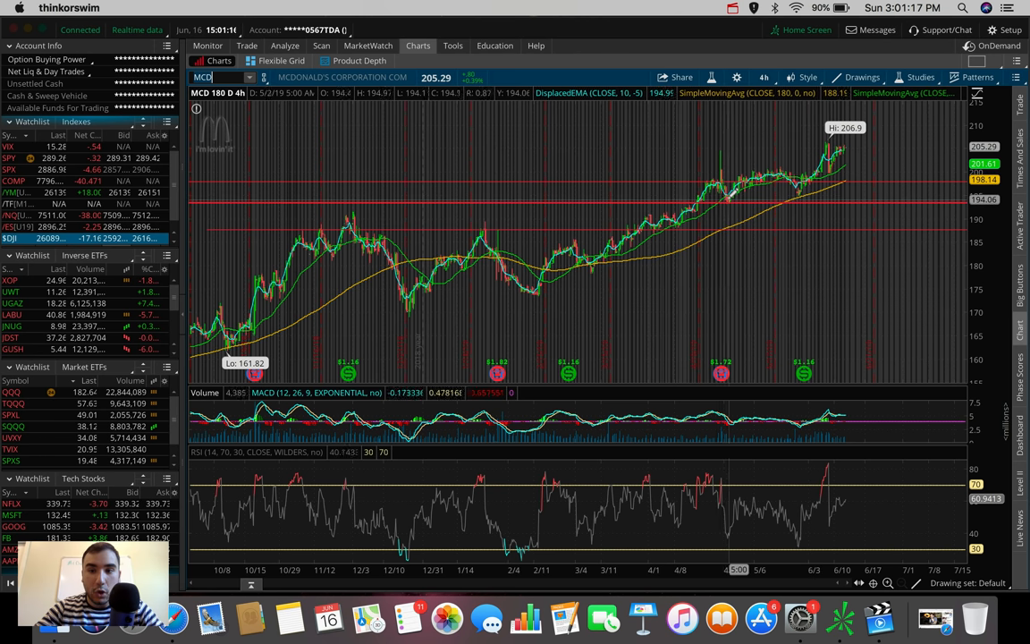
pyautogui.moveTo(729, 193)
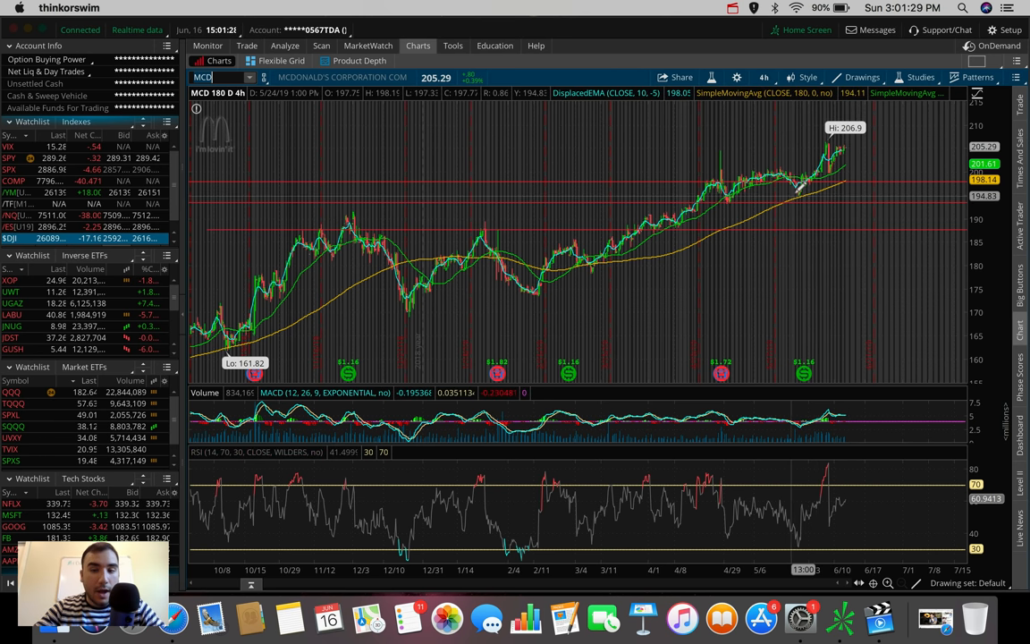
pyautogui.moveTo(801, 188)
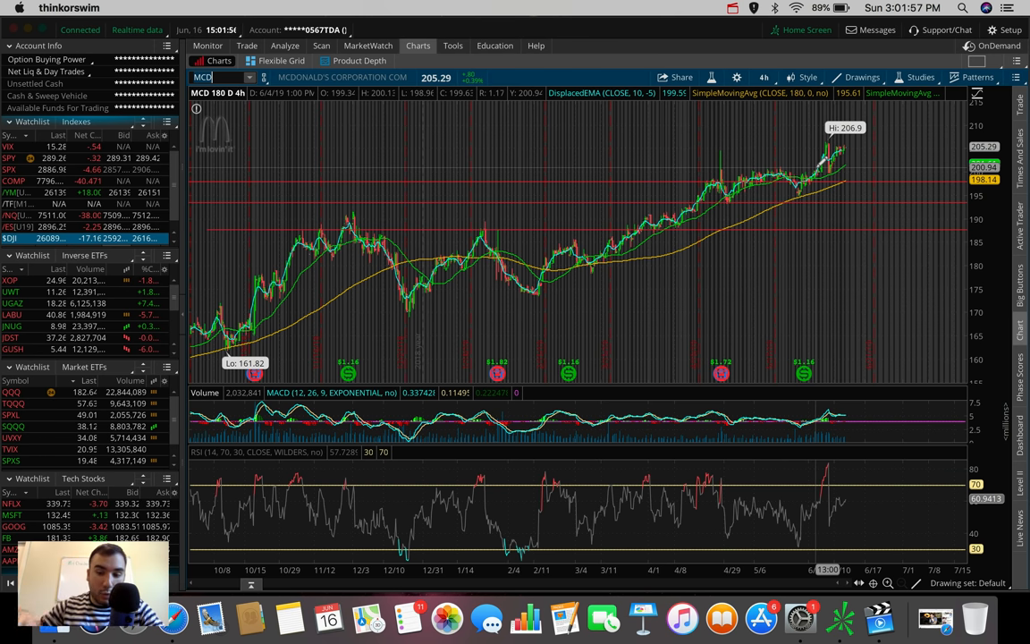
pyautogui.moveTo(867, 161)
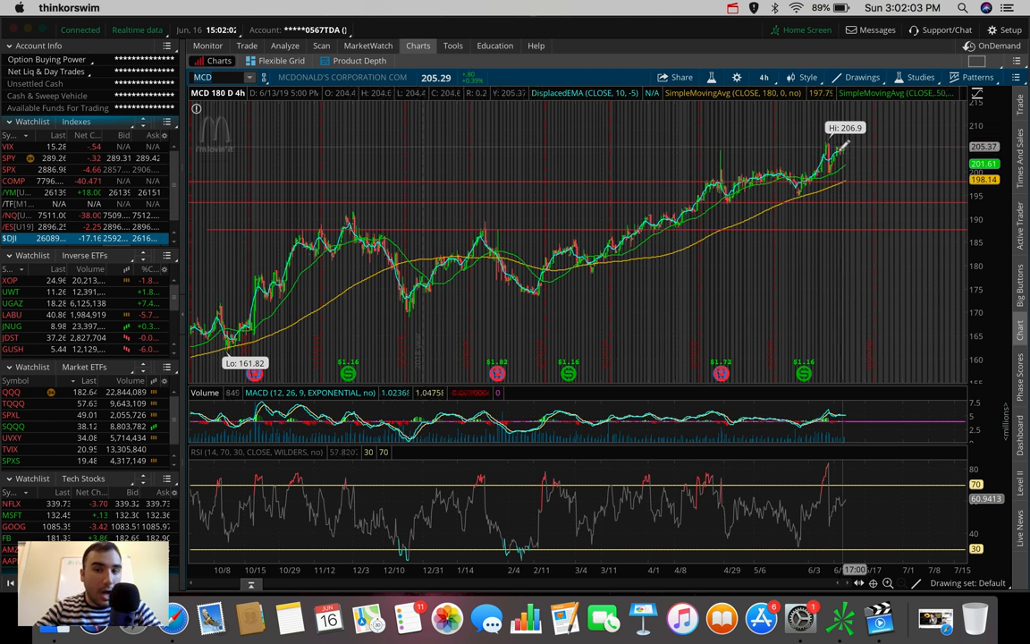
pyautogui.moveTo(805, 162)
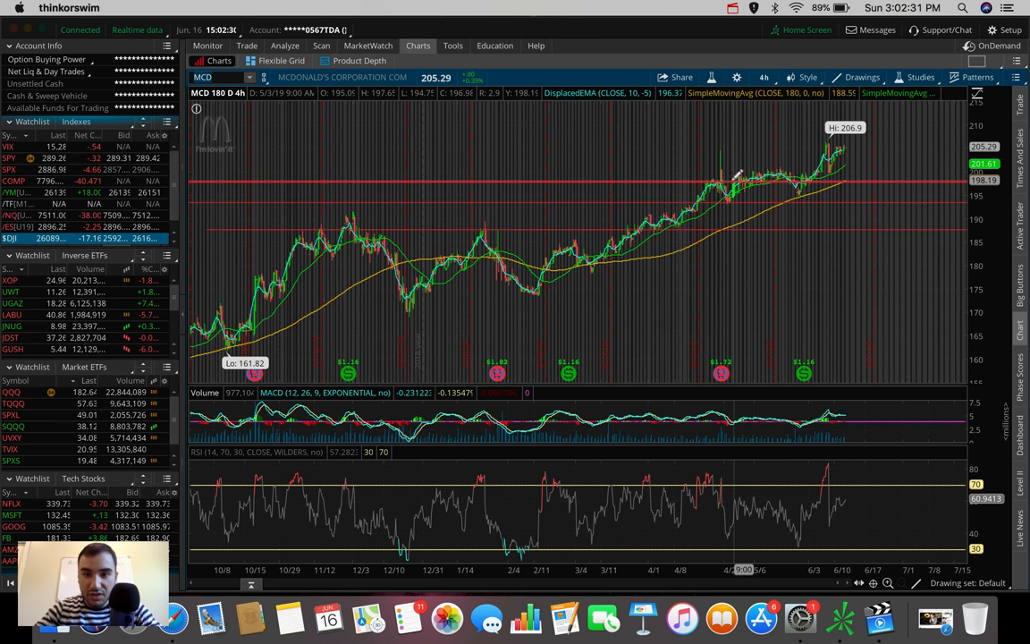
pyautogui.moveTo(725, 177)
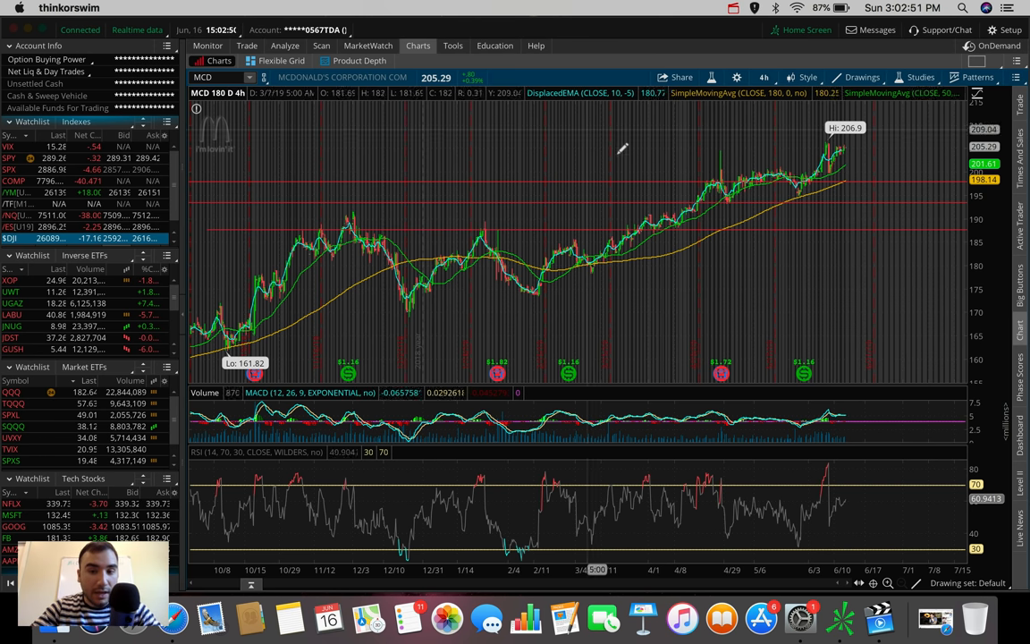
pyautogui.moveTo(748, 128)
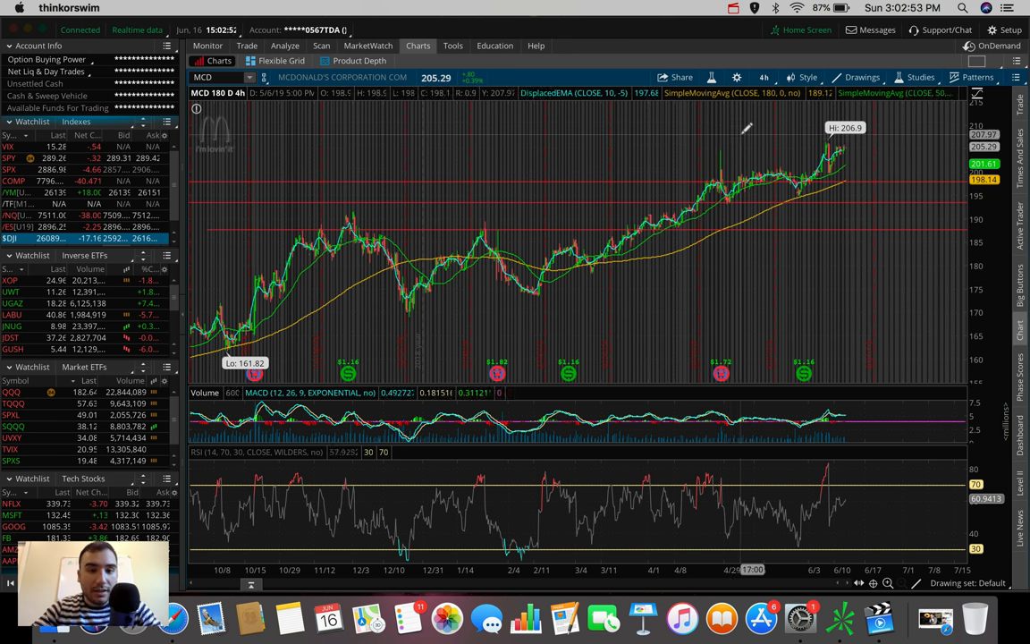
pyautogui.moveTo(343, 546)
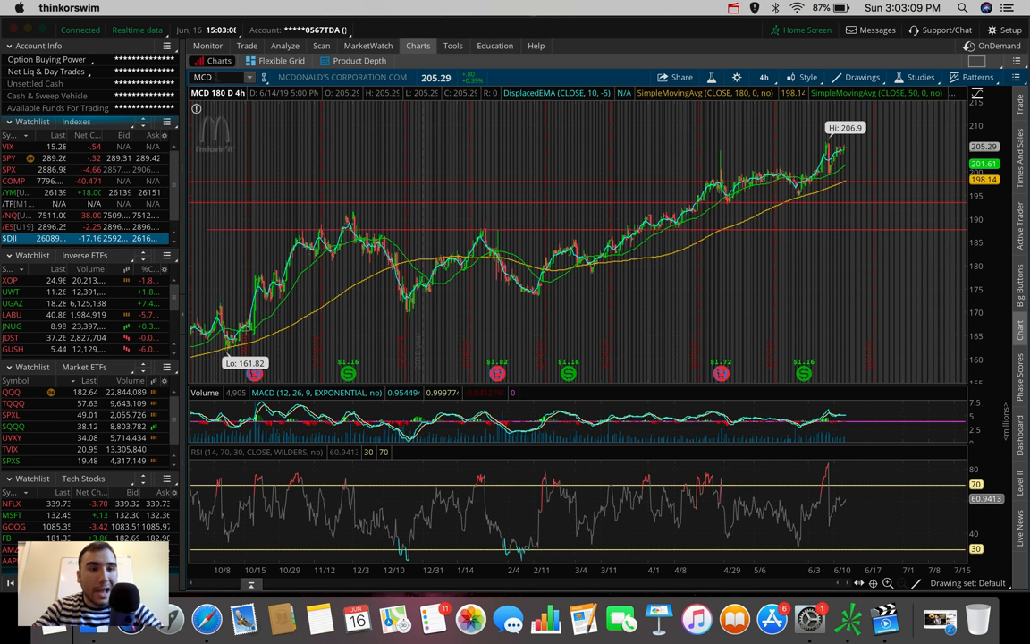
# - Load BYND, view it as 3Y : W, then return it to 180 D : 4h
pyautogui.write('BYND')
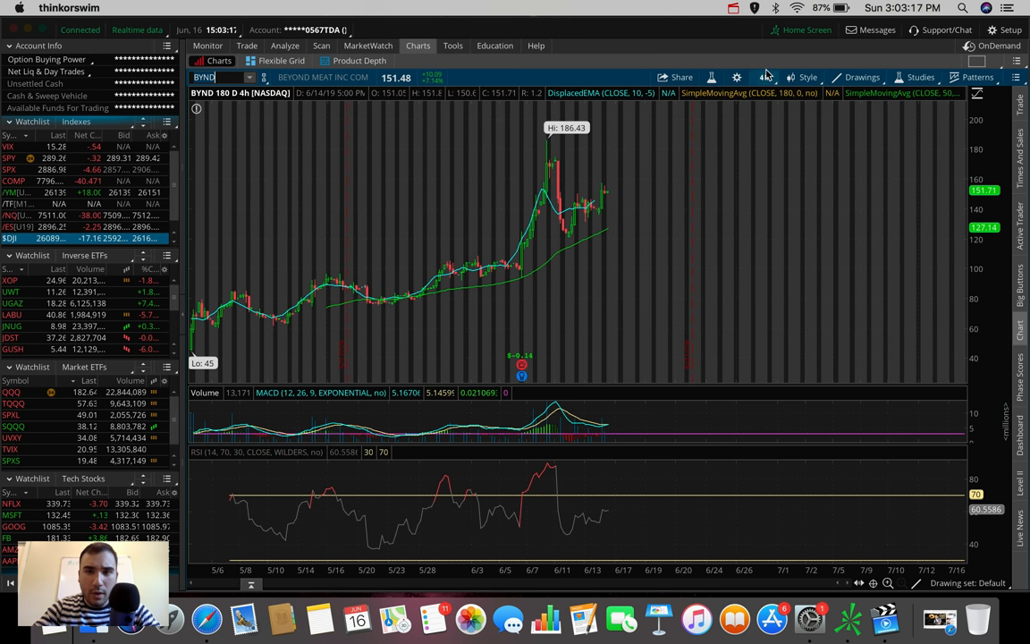
pyautogui.click(764, 77)
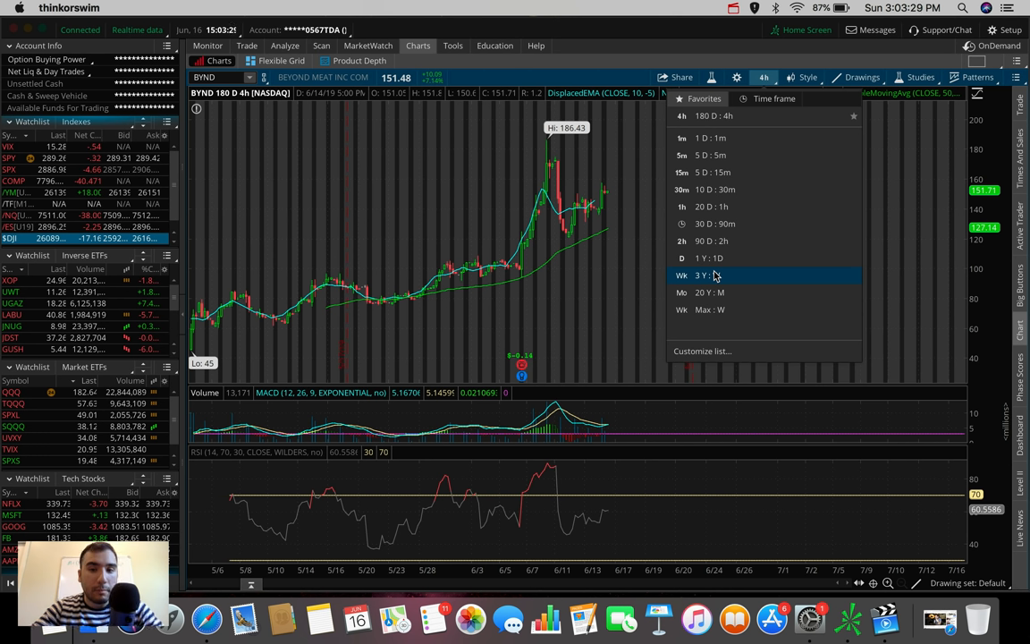
pyautogui.click(701, 275)
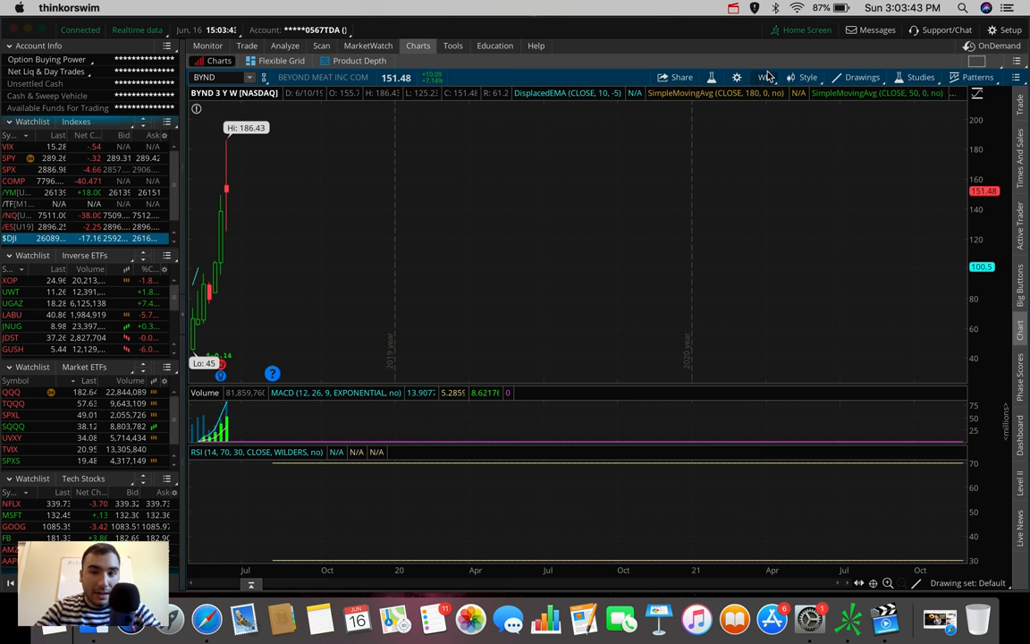
pyautogui.click(764, 77)
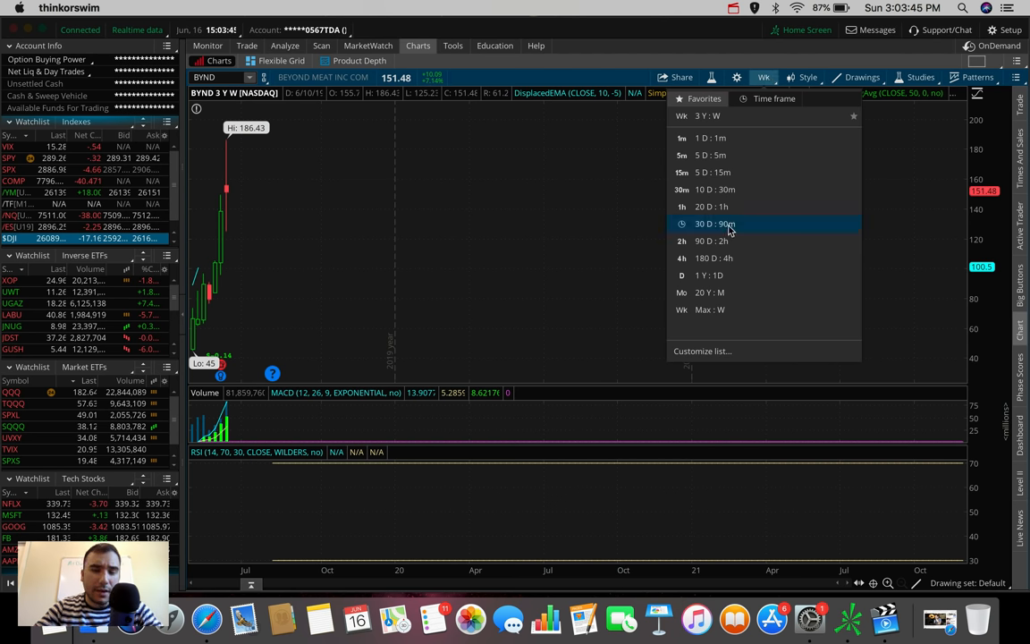
pyautogui.moveTo(728, 258)
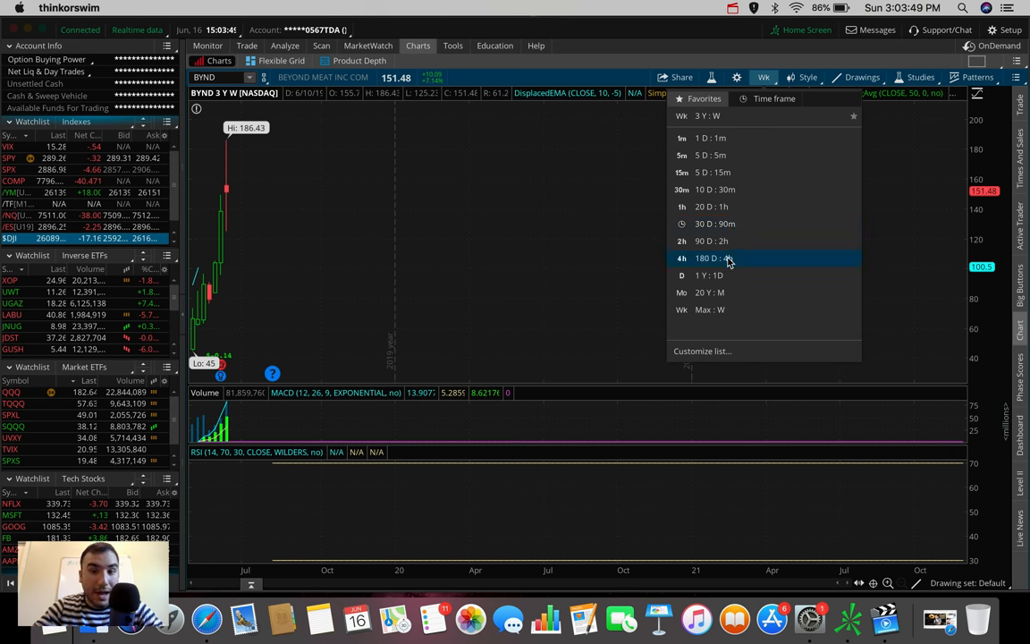
pyautogui.click(706, 258)
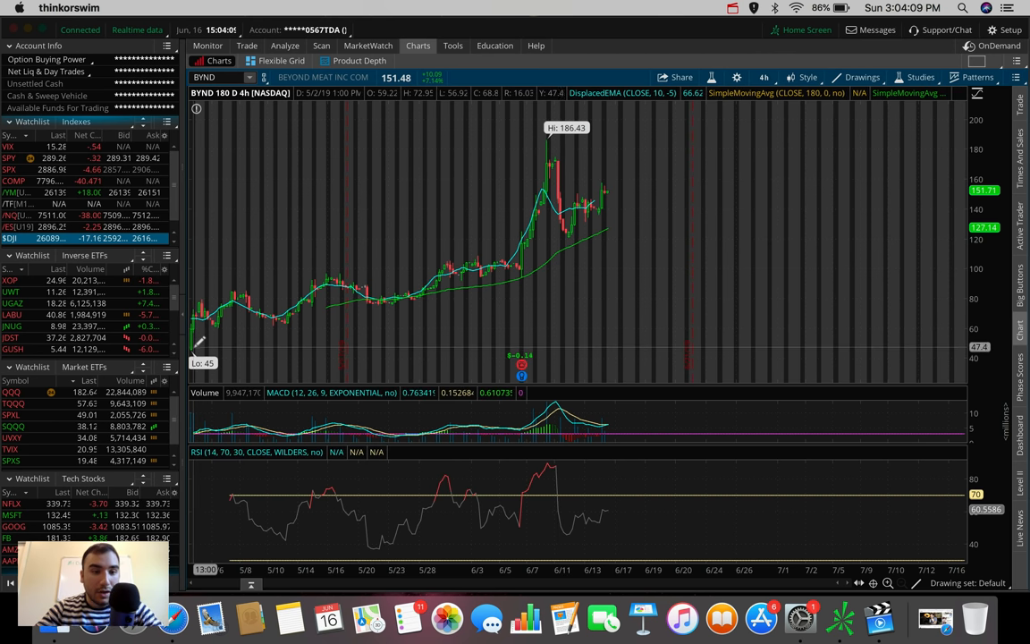
pyautogui.moveTo(194, 347); pyautogui.dragTo(301, 200)
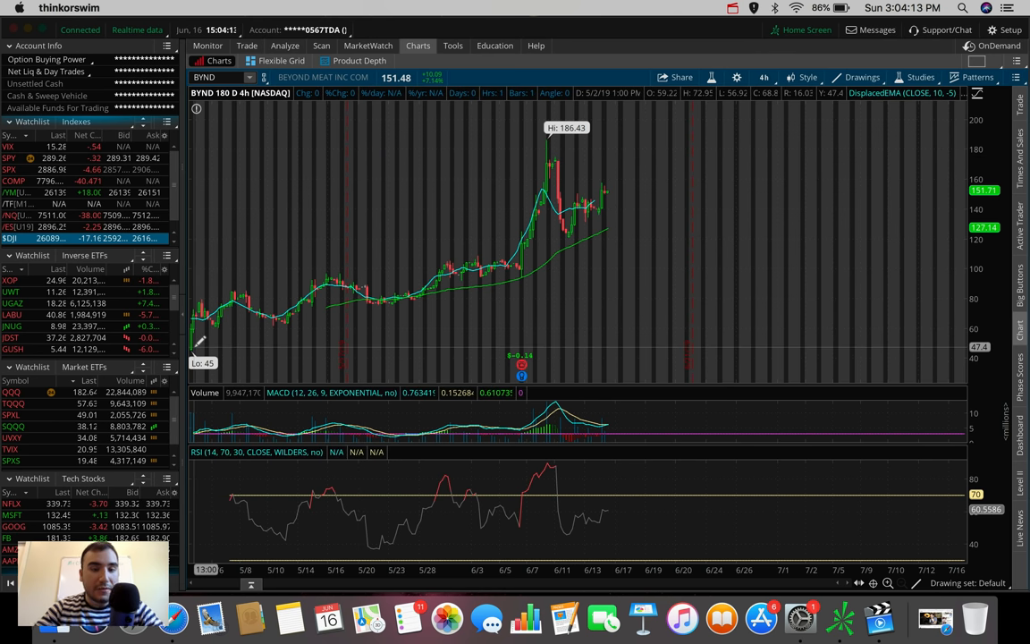
pyautogui.moveTo(580, 165)
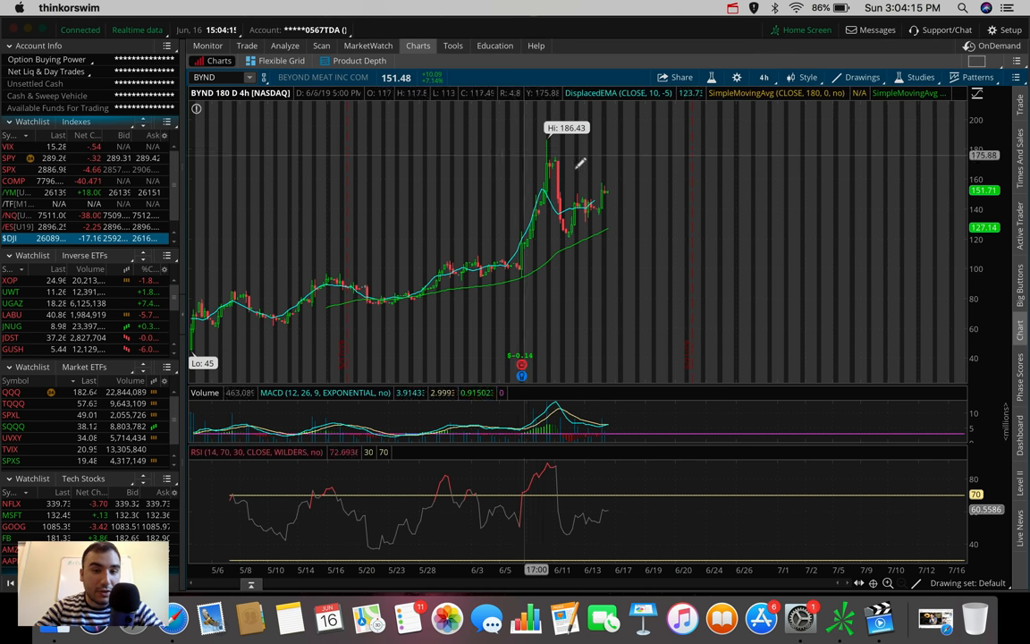
pyautogui.moveTo(562, 179)
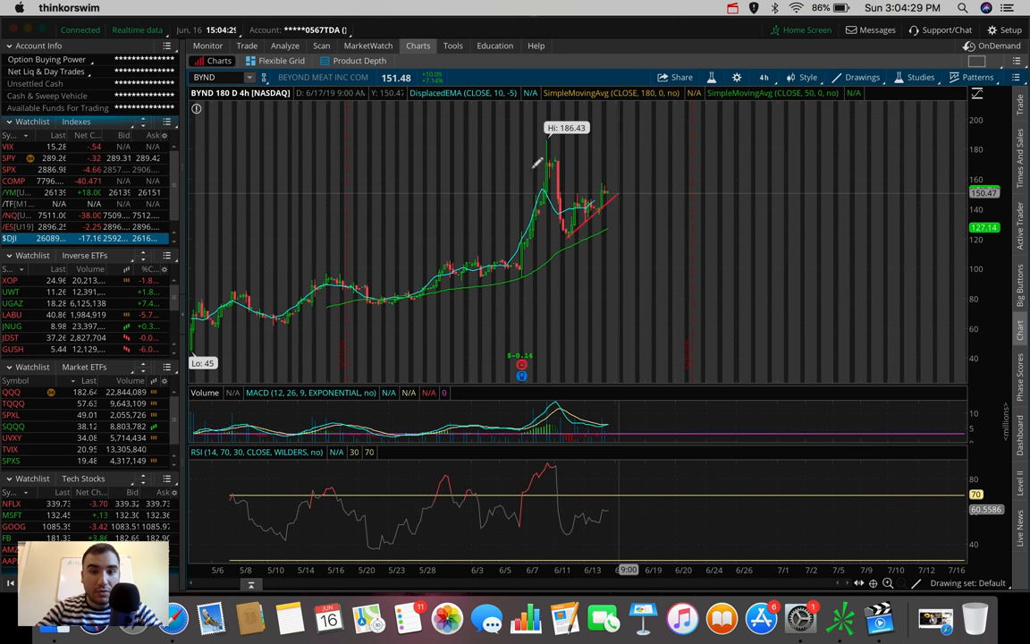
pyautogui.moveTo(569, 218)
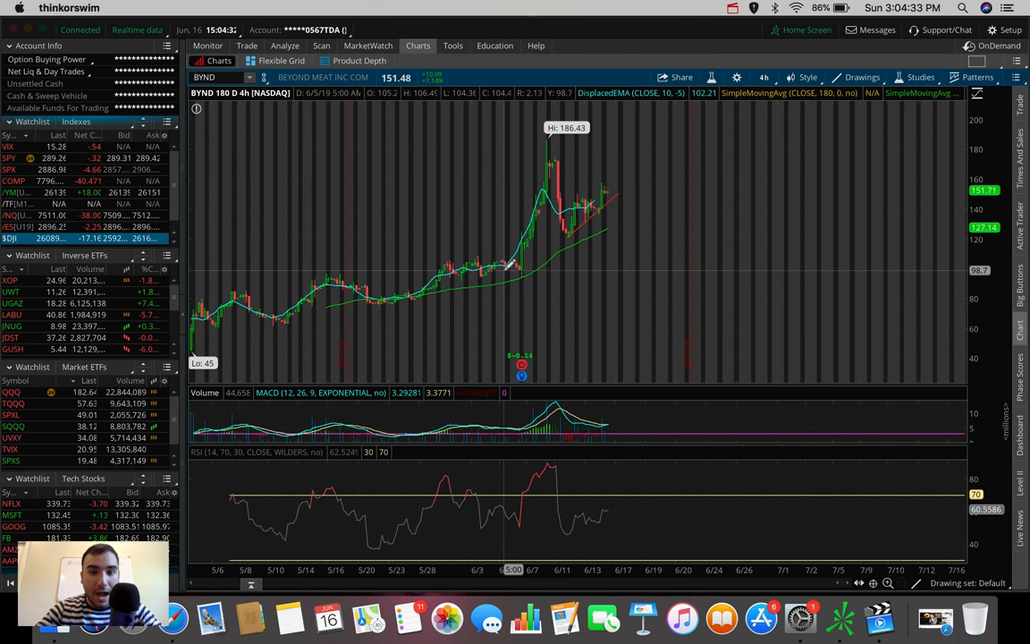
pyautogui.moveTo(586, 200)
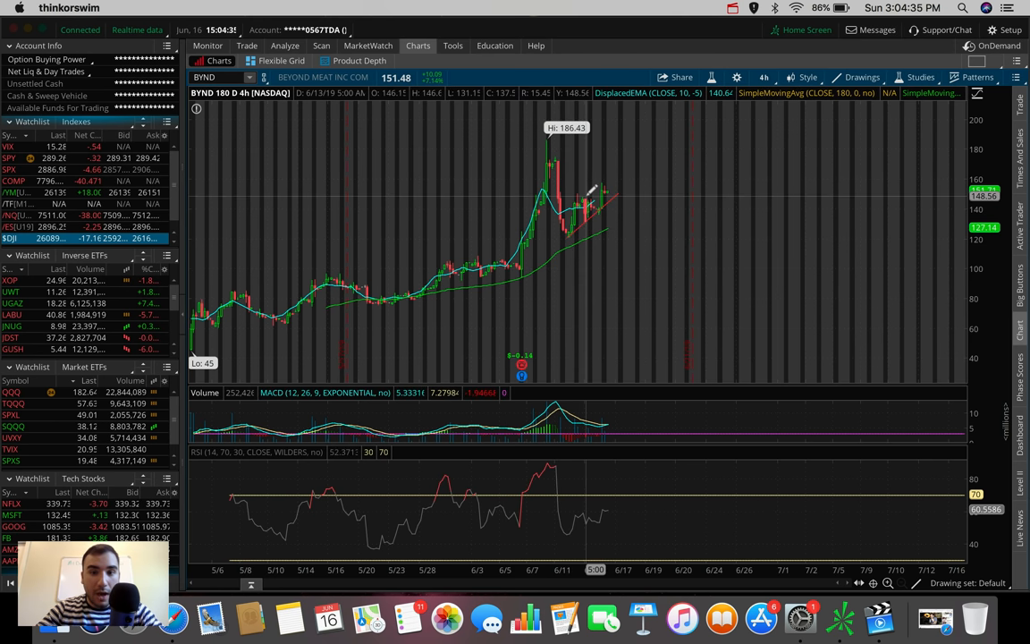
pyautogui.moveTo(586, 195)
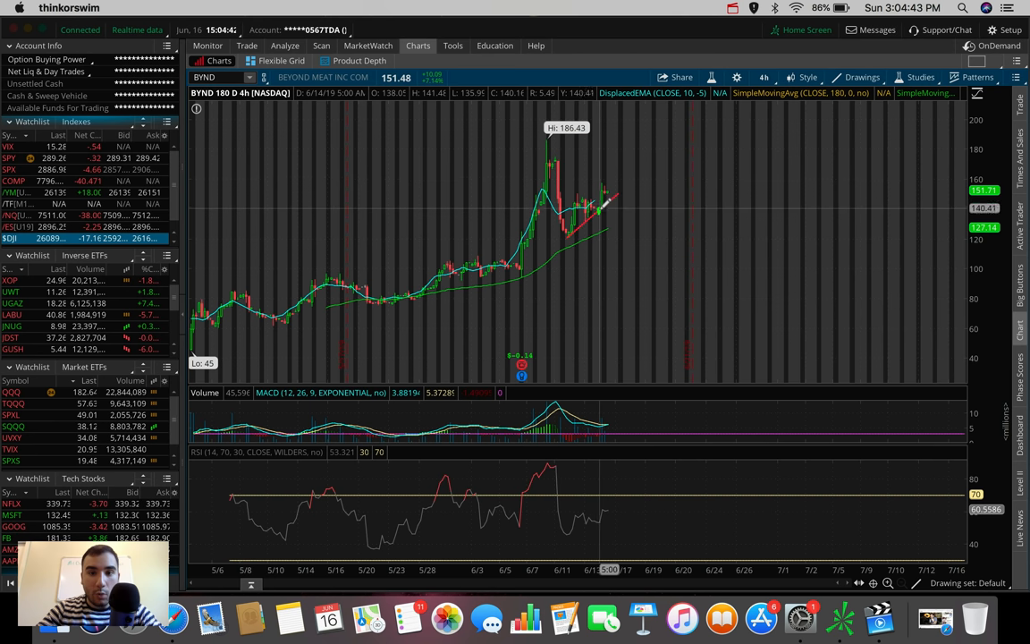
pyautogui.moveTo(612, 172)
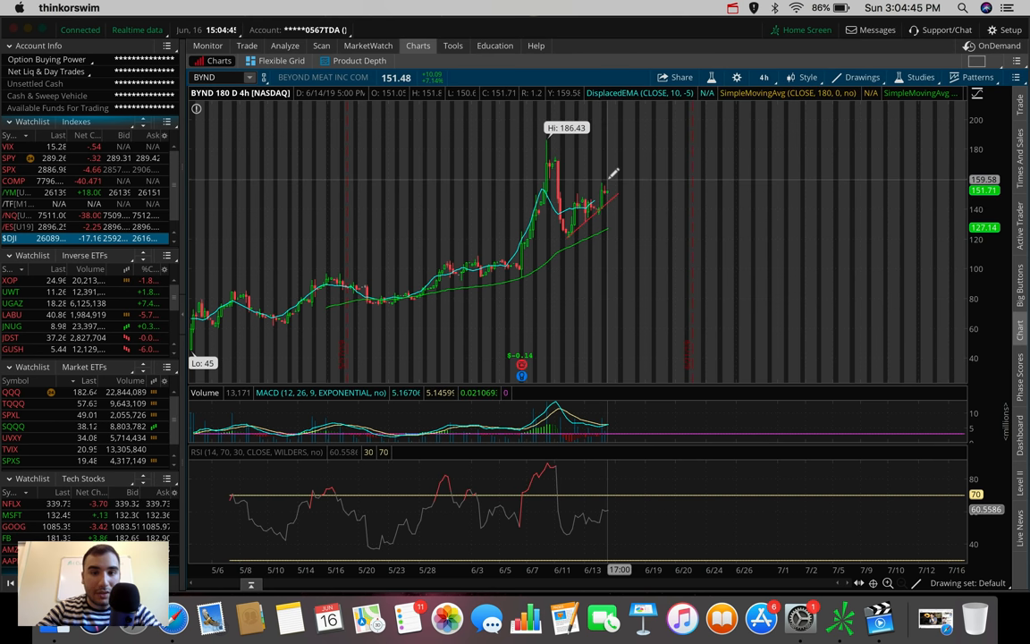
pyautogui.moveTo(617, 186)
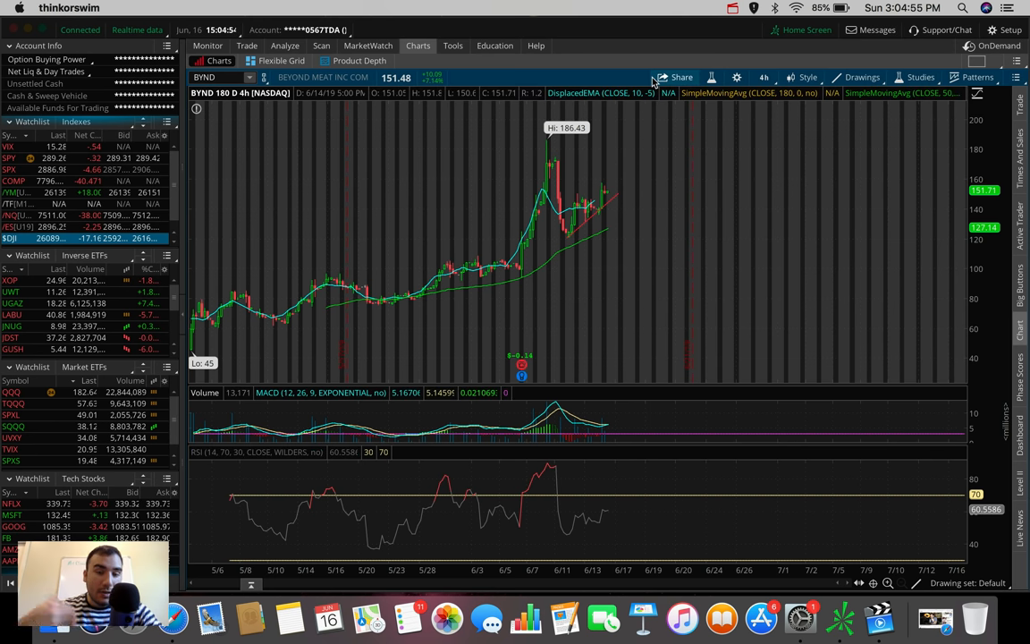
pyautogui.moveTo(638, 202)
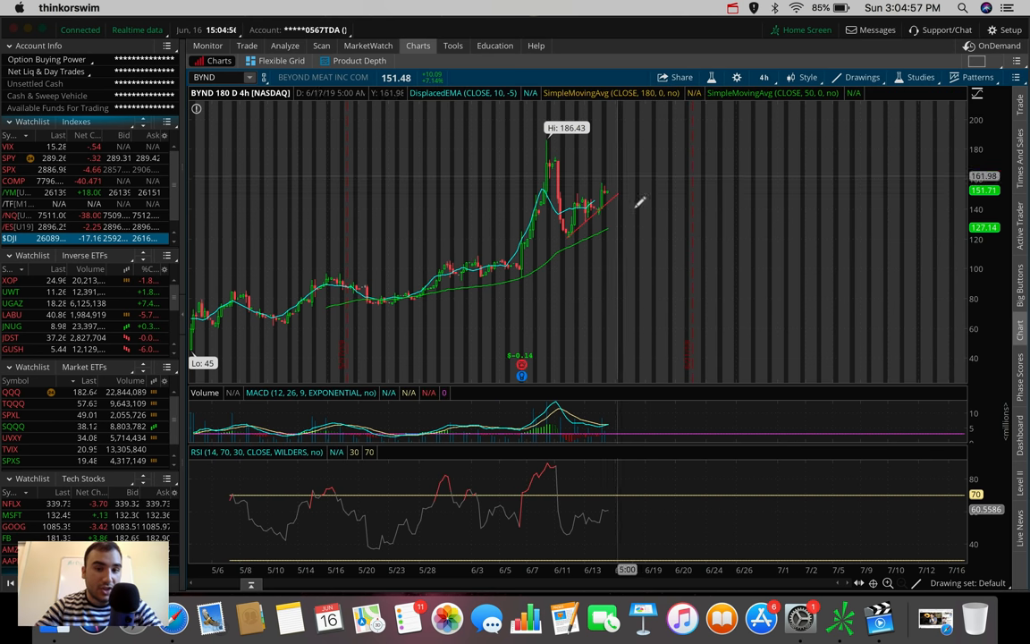
# - Draw a trendline along BYND's falling highs plus upward and downward projected breakout paths
pyautogui.moveTo(540, 145); pyautogui.dragTo(588, 178)
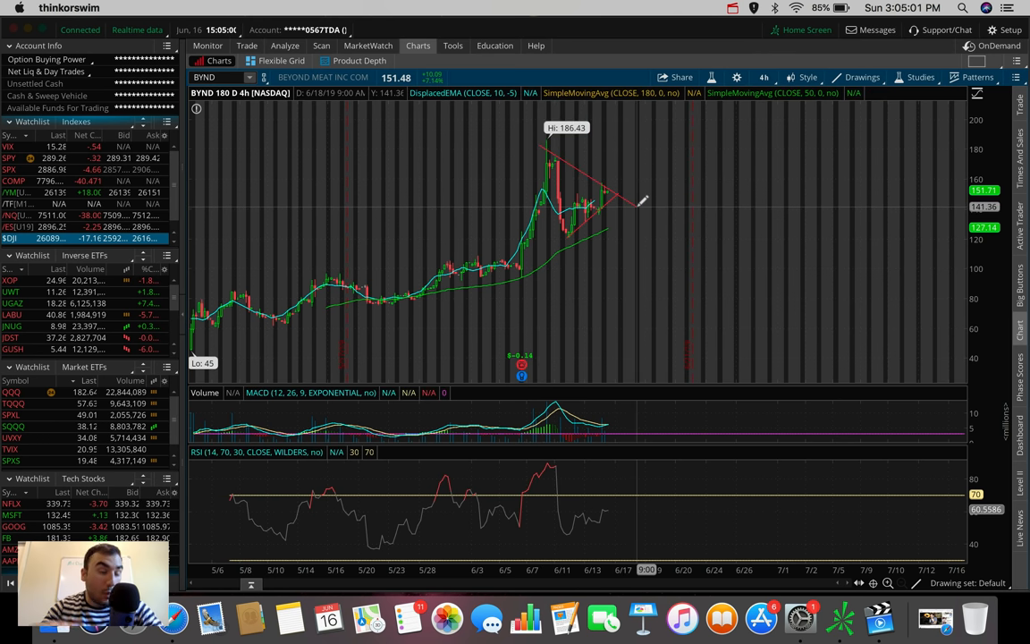
pyautogui.moveTo(640, 200)
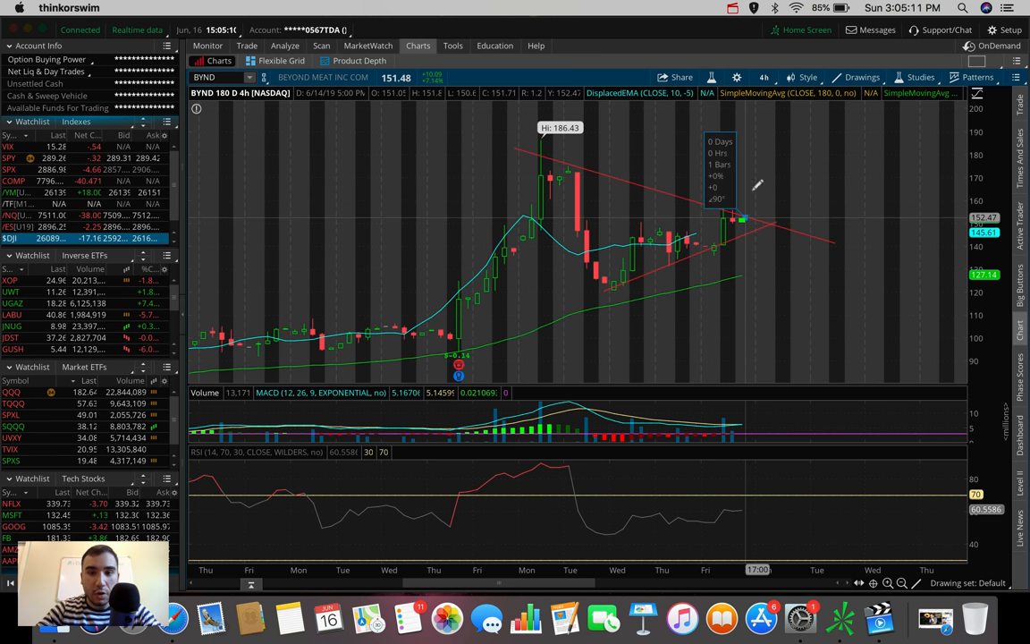
pyautogui.moveTo(742, 218); pyautogui.dragTo(783, 139)
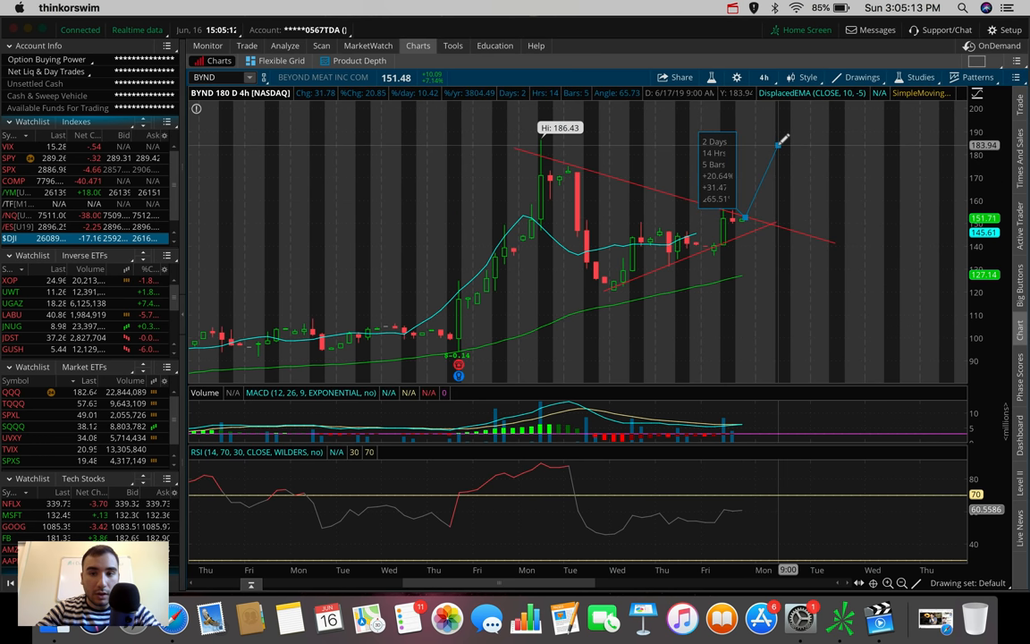
pyautogui.moveTo(790, 122)
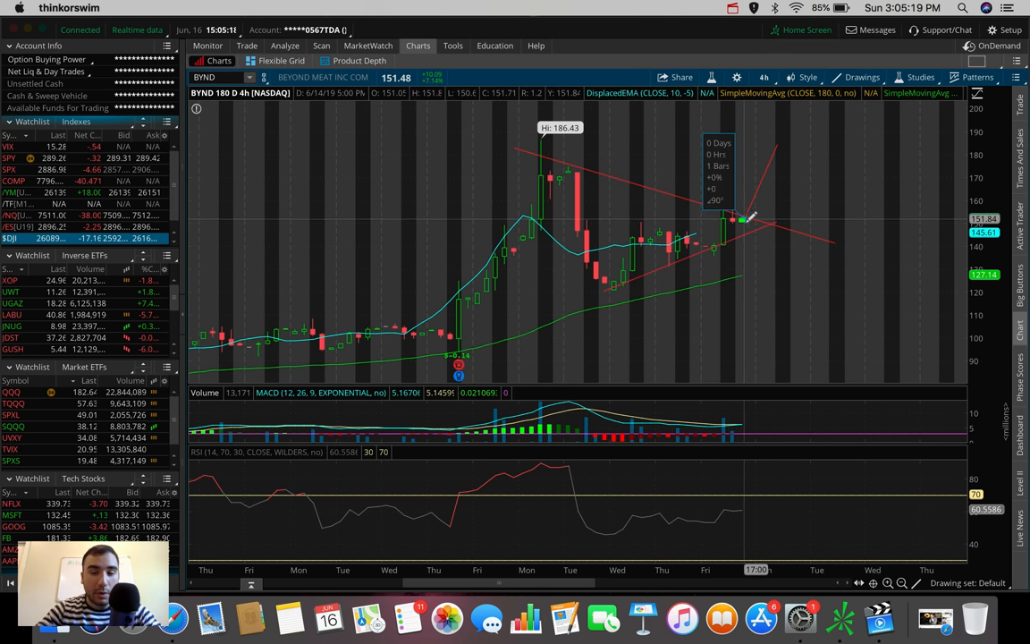
pyautogui.moveTo(742, 218); pyautogui.dragTo(762, 259)
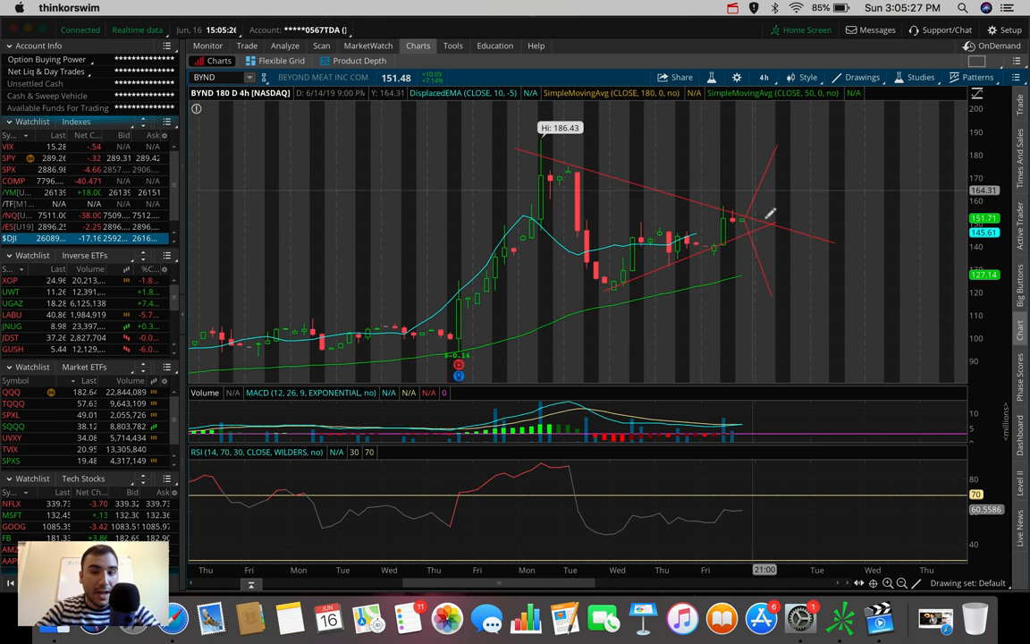
pyautogui.moveTo(787, 276)
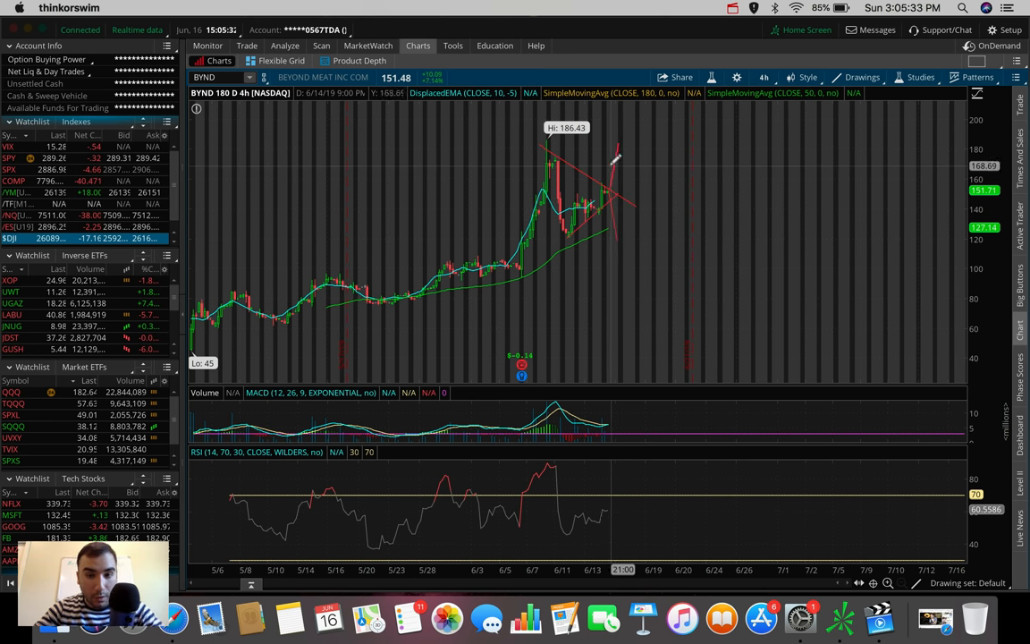
pyautogui.moveTo(629, 262)
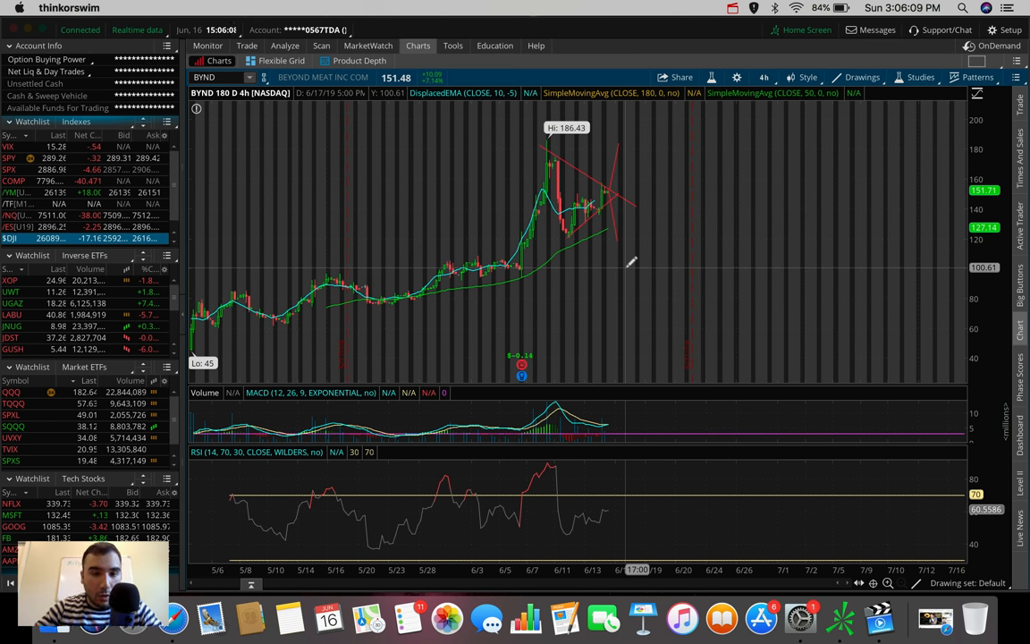
pyautogui.moveTo(630, 184)
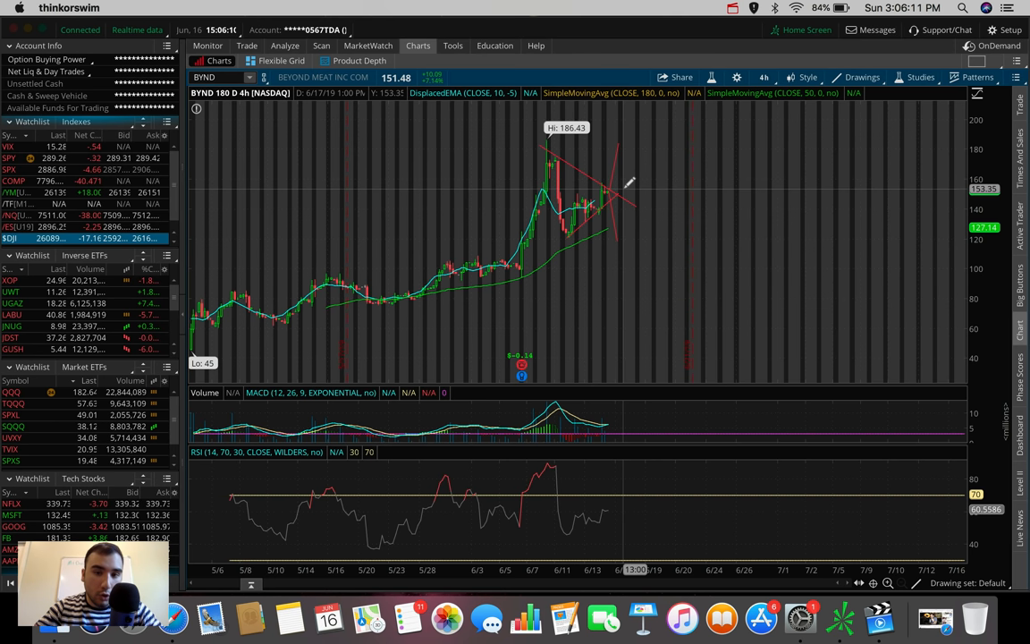
pyautogui.moveTo(617, 129)
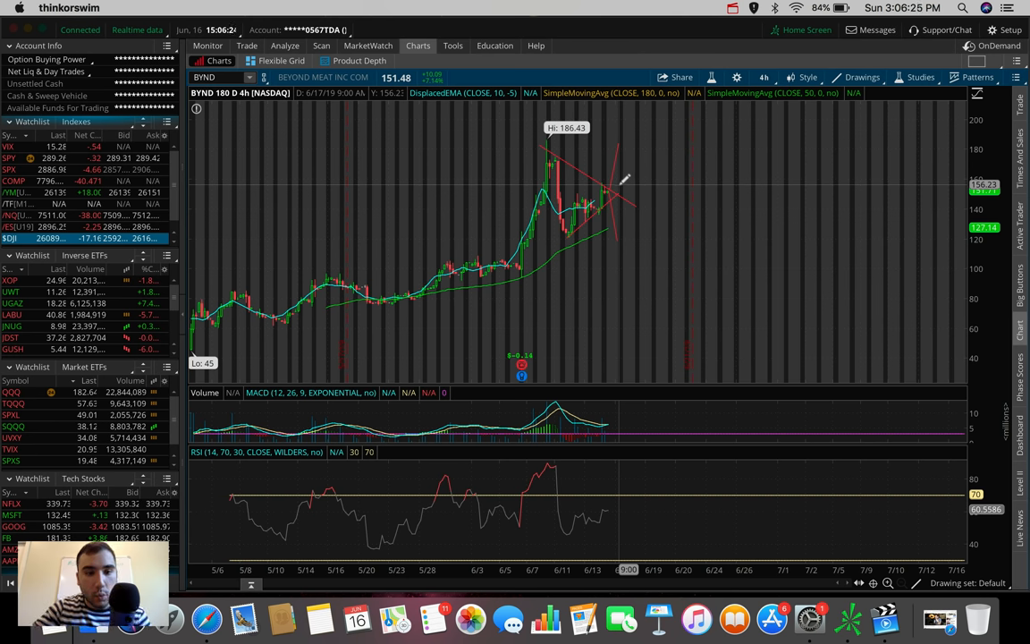
pyautogui.moveTo(526, 340)
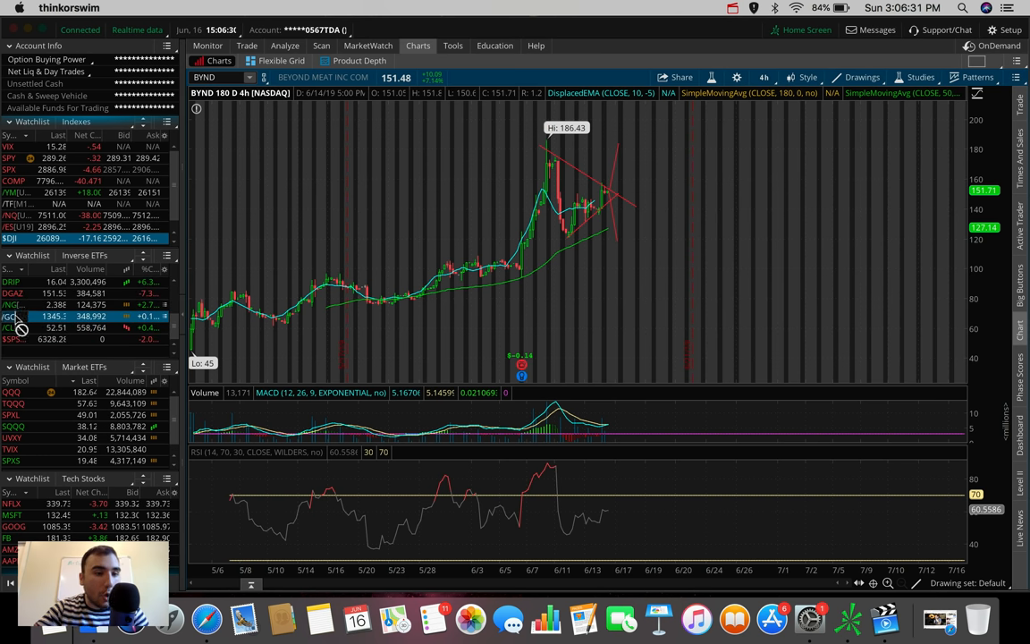
# - Load gold futures /GC from the watchlist onto the 180 D : 4h chart
pyautogui.click(11, 315)
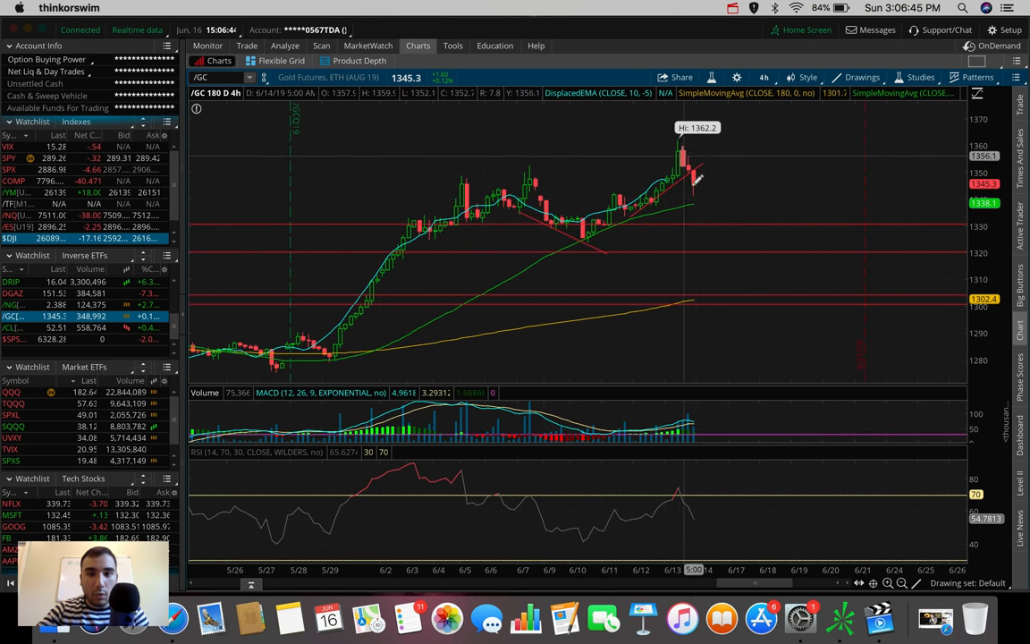
pyautogui.moveTo(707, 182)
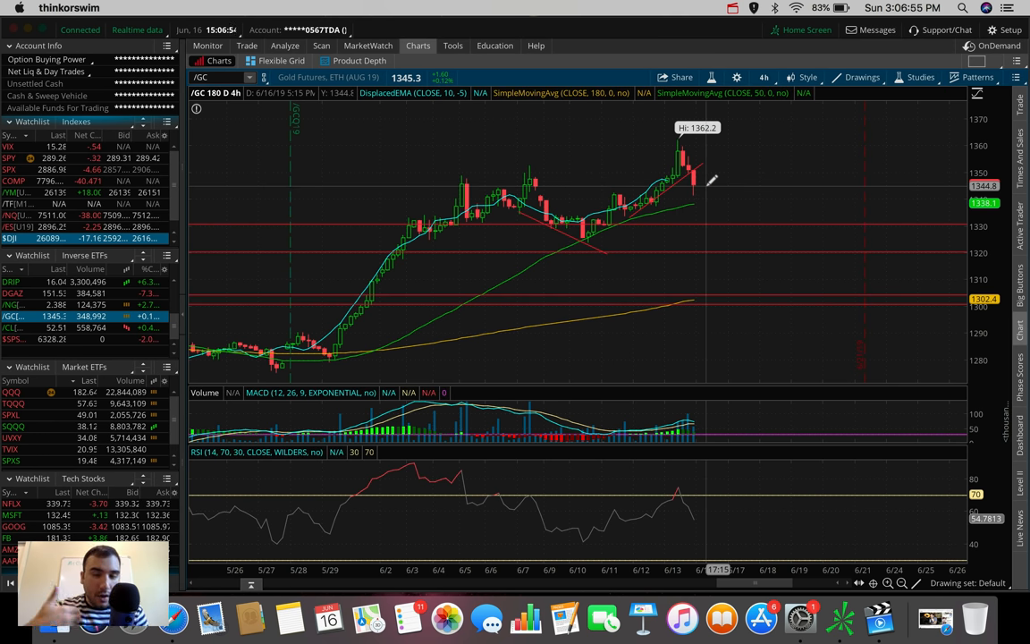
pyautogui.moveTo(688, 200)
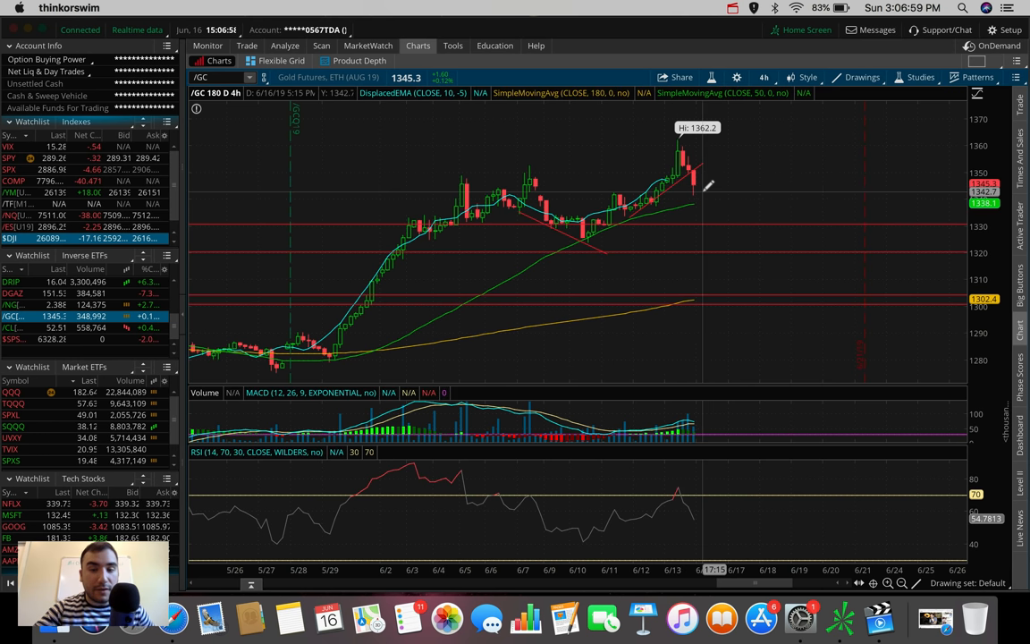
pyautogui.moveTo(698, 205)
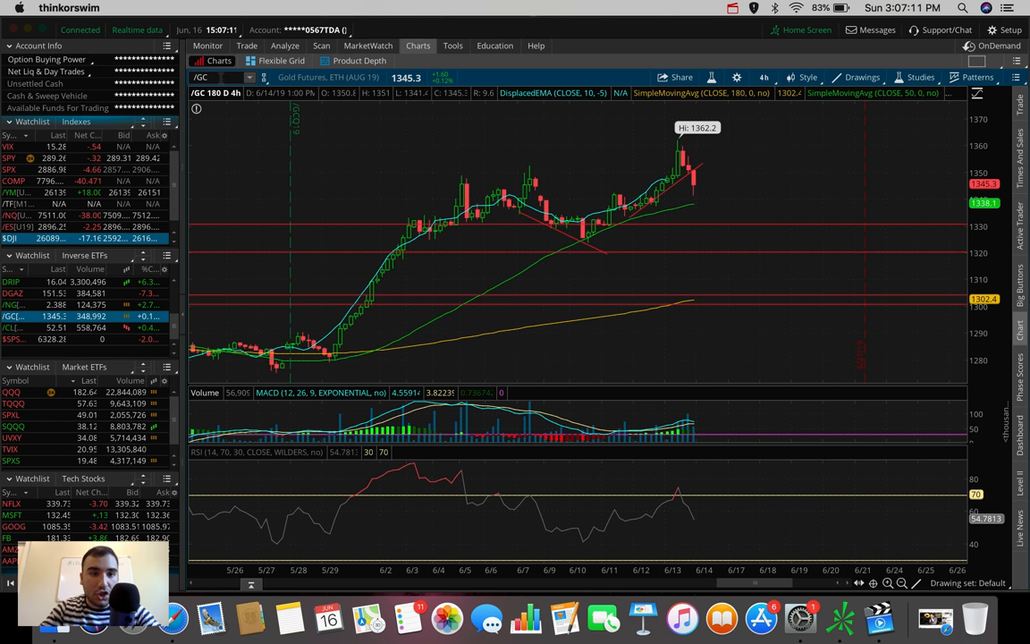
# - Load JNUG by symbol and draw a downward line past its latest bars
pyautogui.write('JNUG')
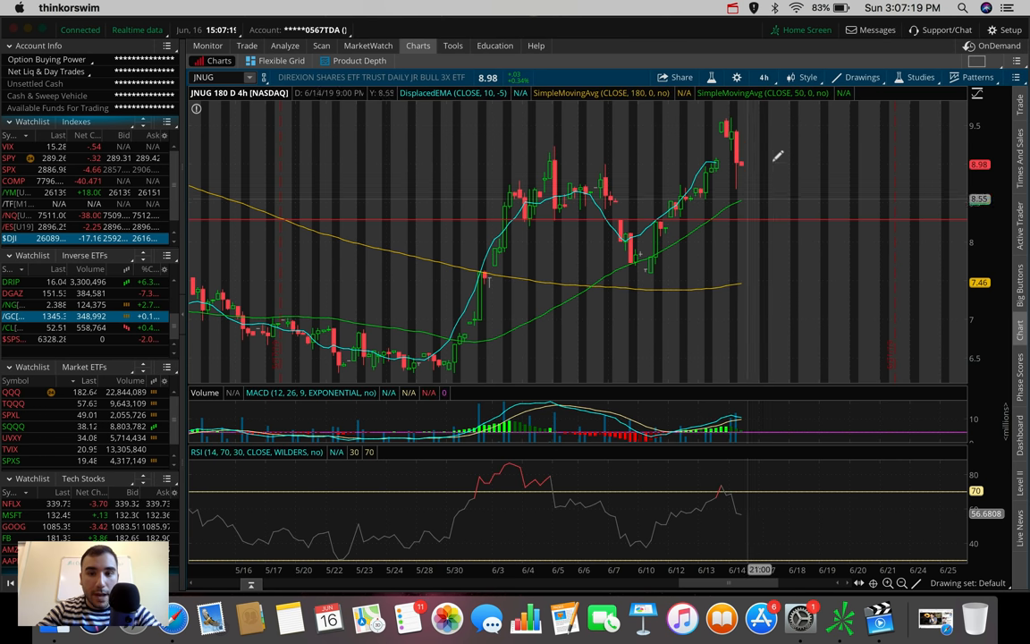
pyautogui.moveTo(747, 107); pyautogui.dragTo(760, 205)
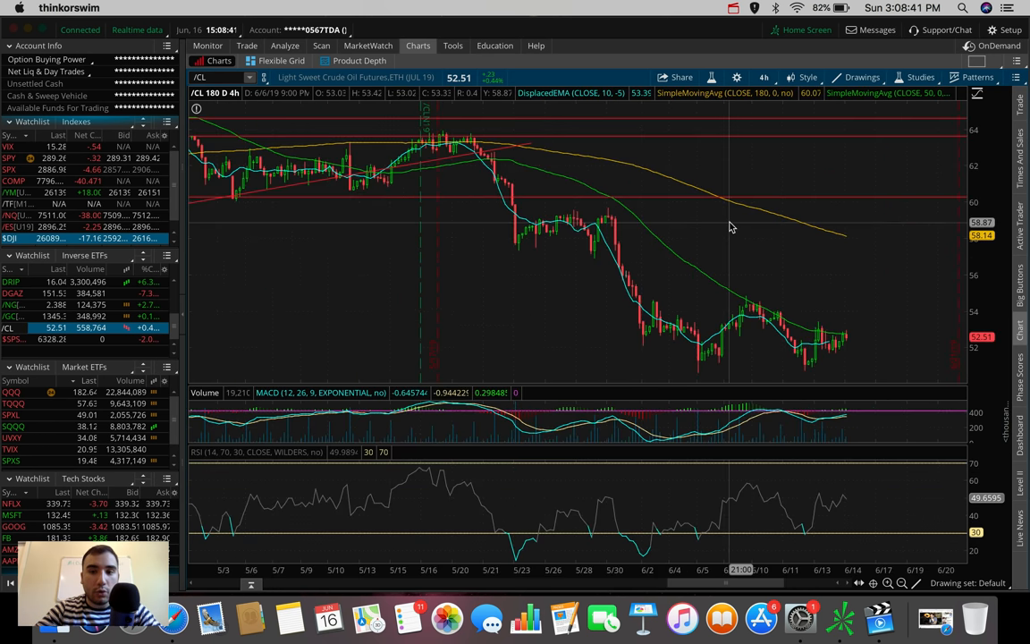
pyautogui.moveTo(742, 293)
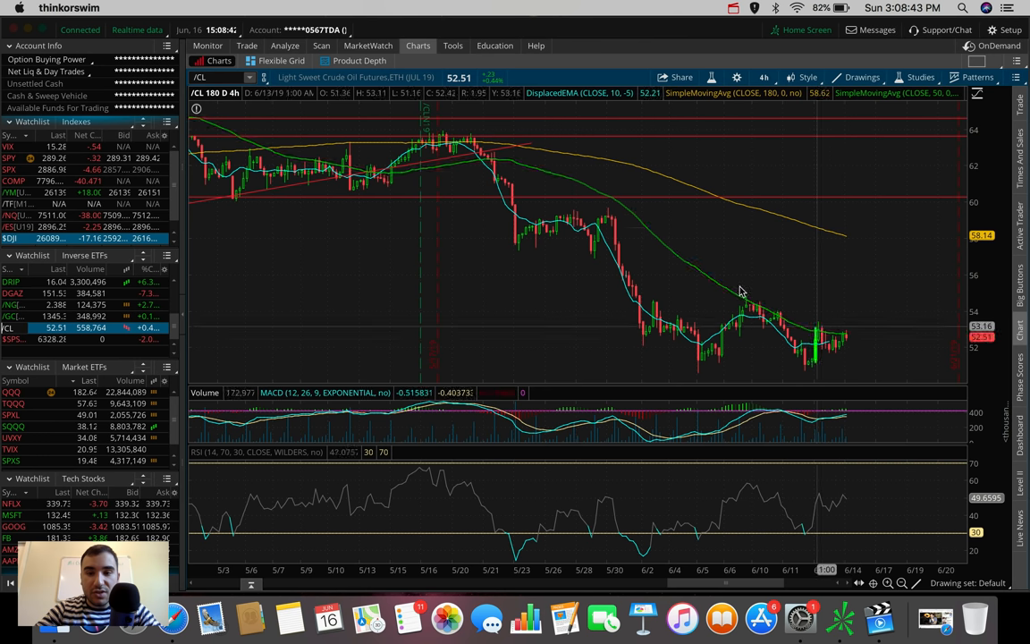
pyautogui.moveTo(787, 320)
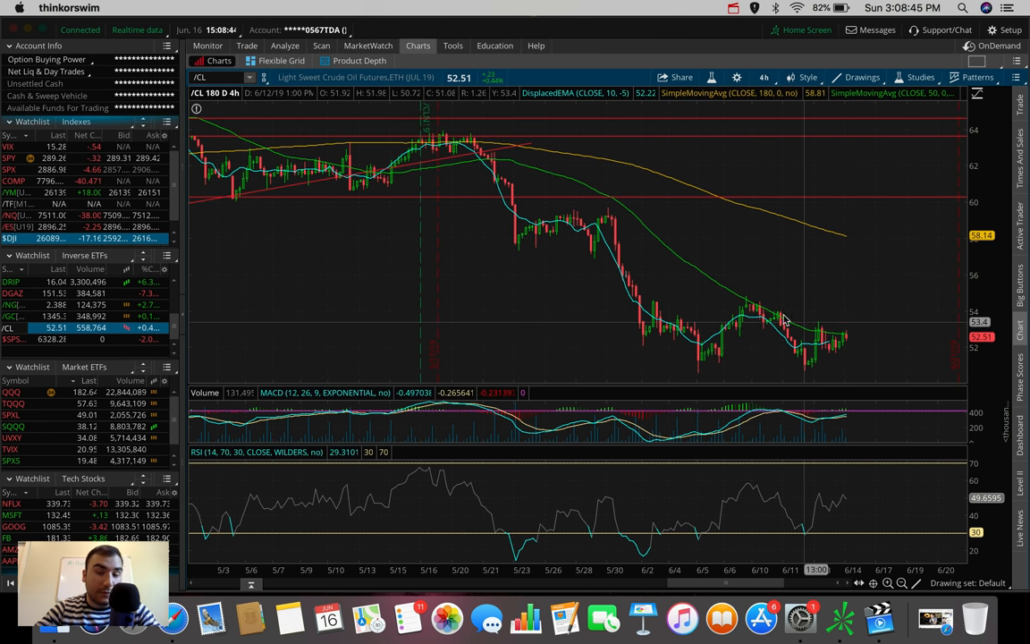
pyautogui.moveTo(759, 308)
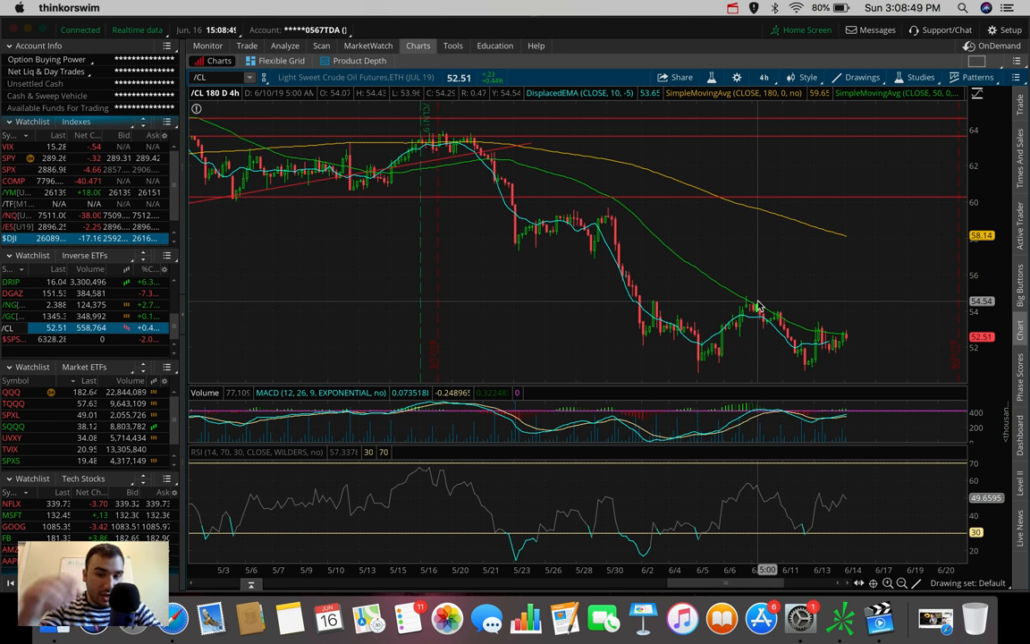
pyautogui.moveTo(856, 322)
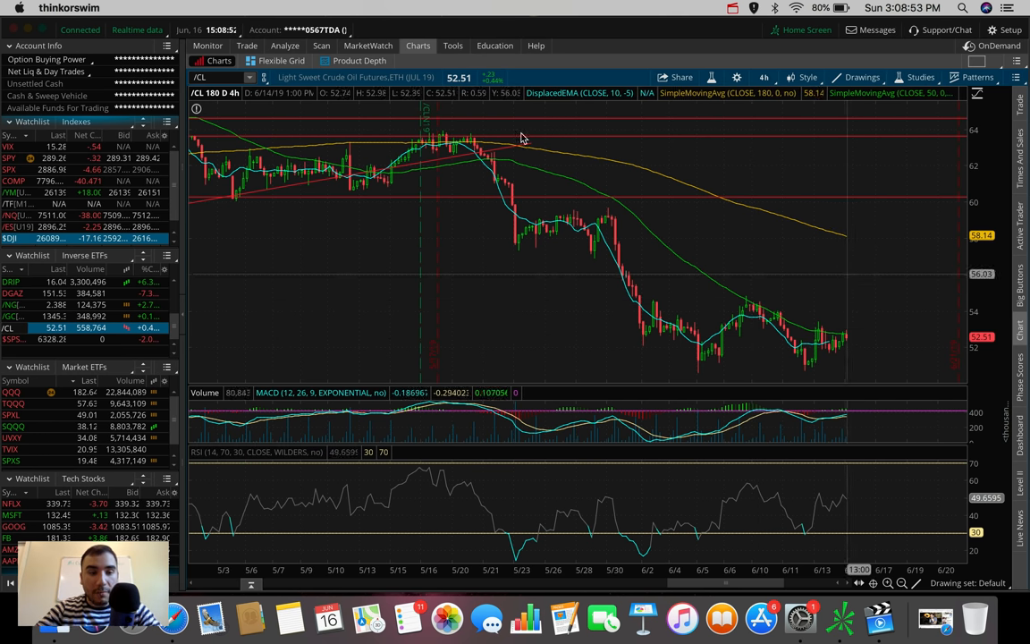
pyautogui.write('UWT')
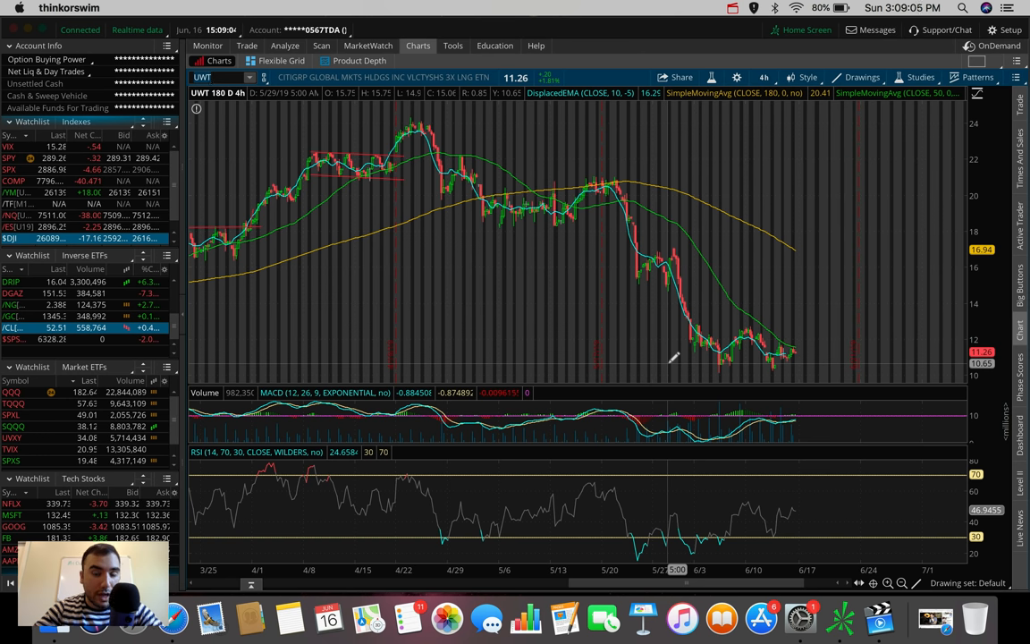
pyautogui.moveTo(734, 289)
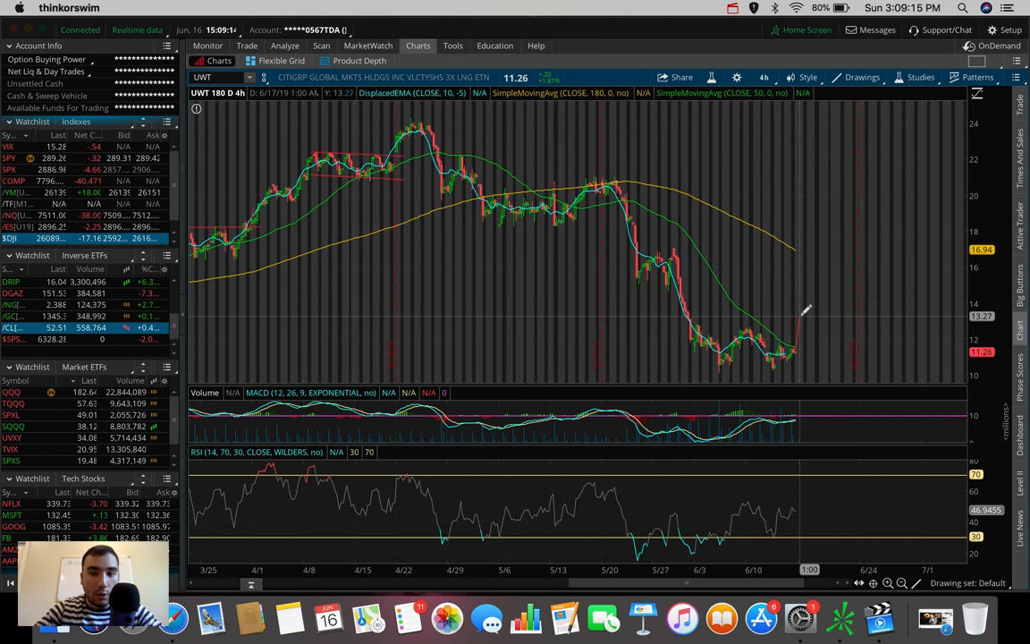
pyautogui.moveTo(804, 222)
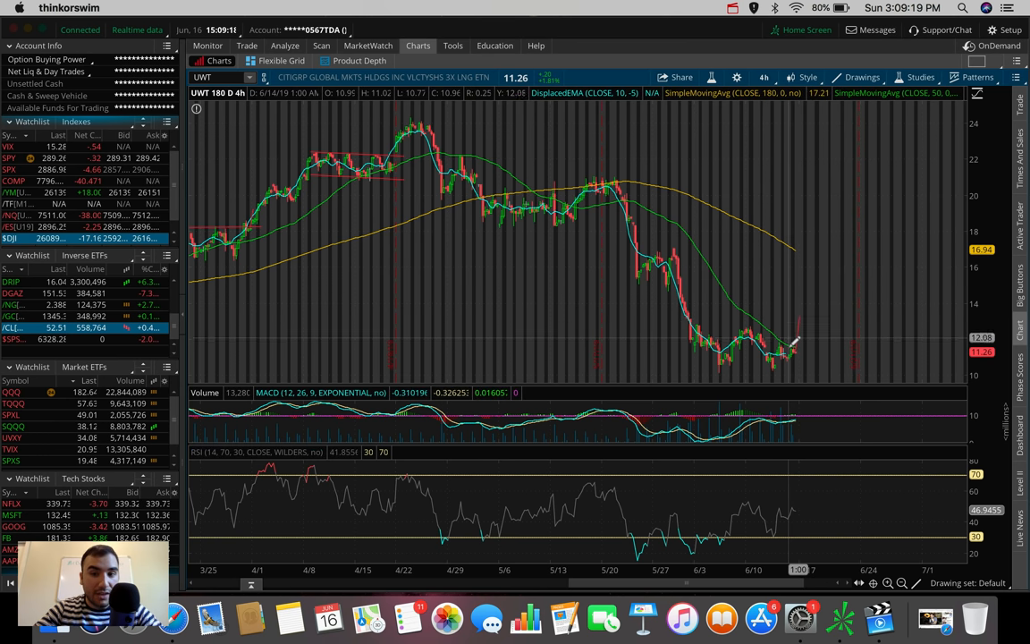
pyautogui.moveTo(801, 223)
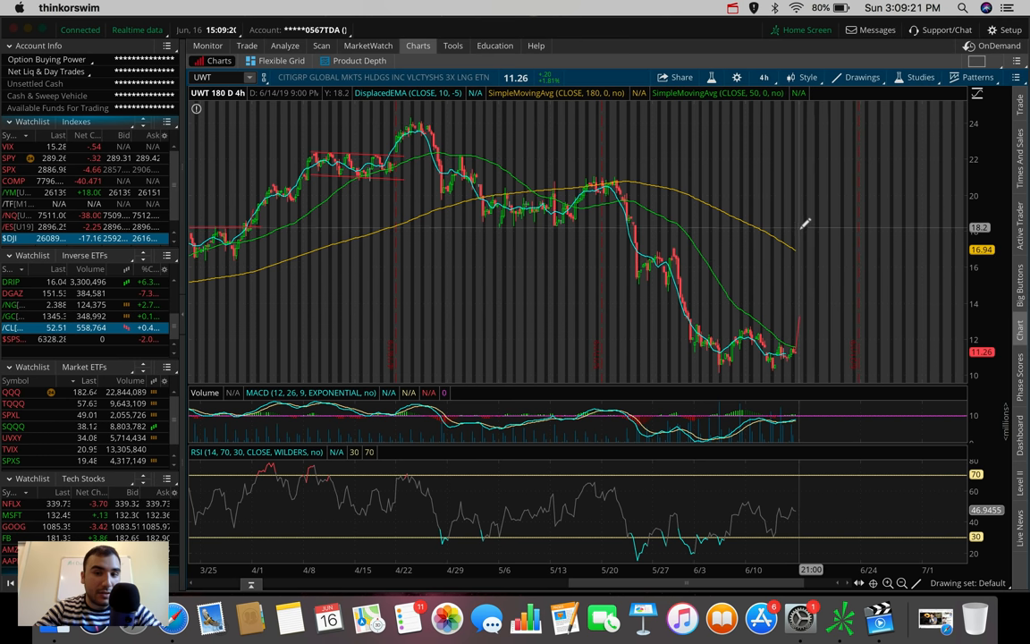
pyautogui.moveTo(673, 308)
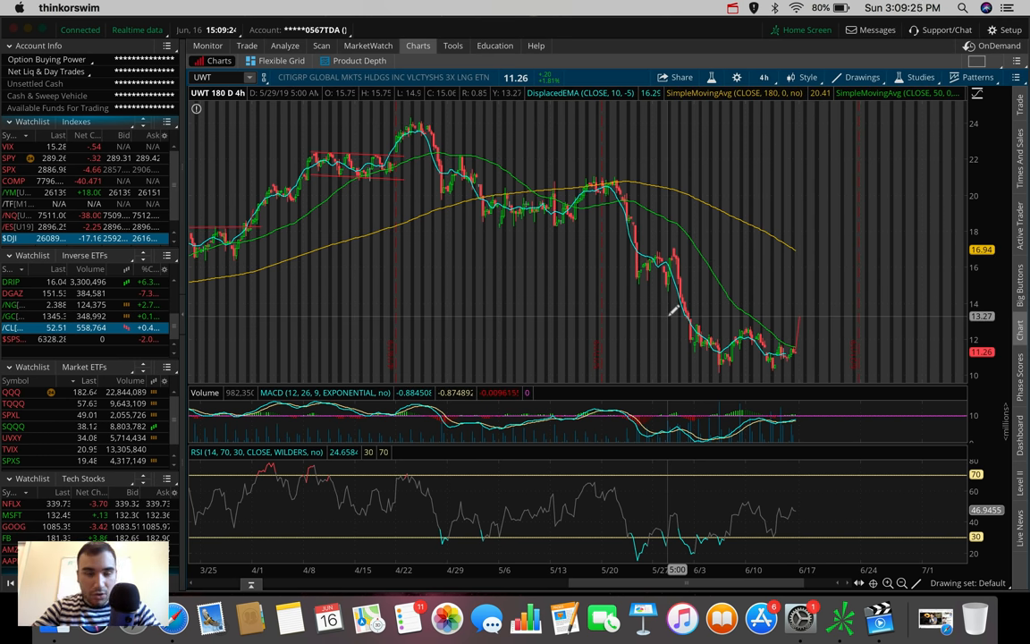
pyautogui.moveTo(411, 322)
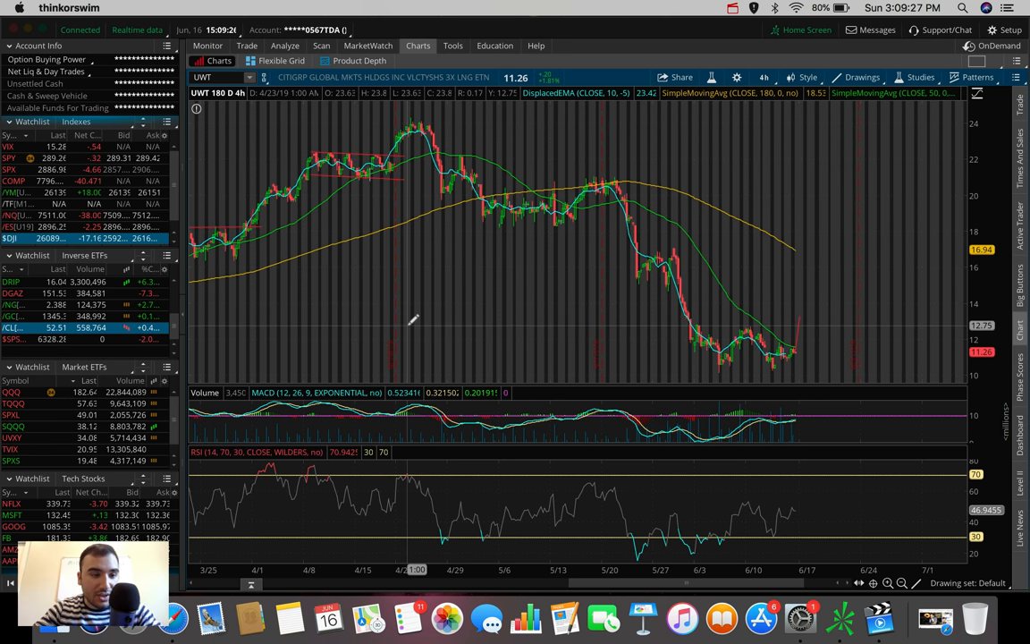
# - Load crude oil futures /CL and draw a downward line past the latest candles
pyautogui.click(11, 328)
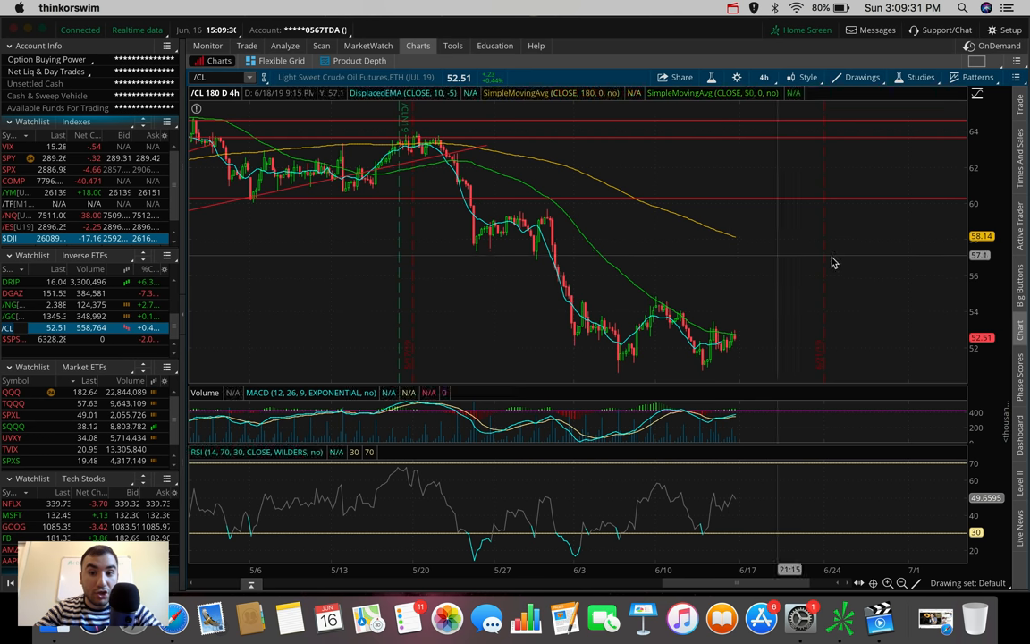
pyautogui.moveTo(731, 349)
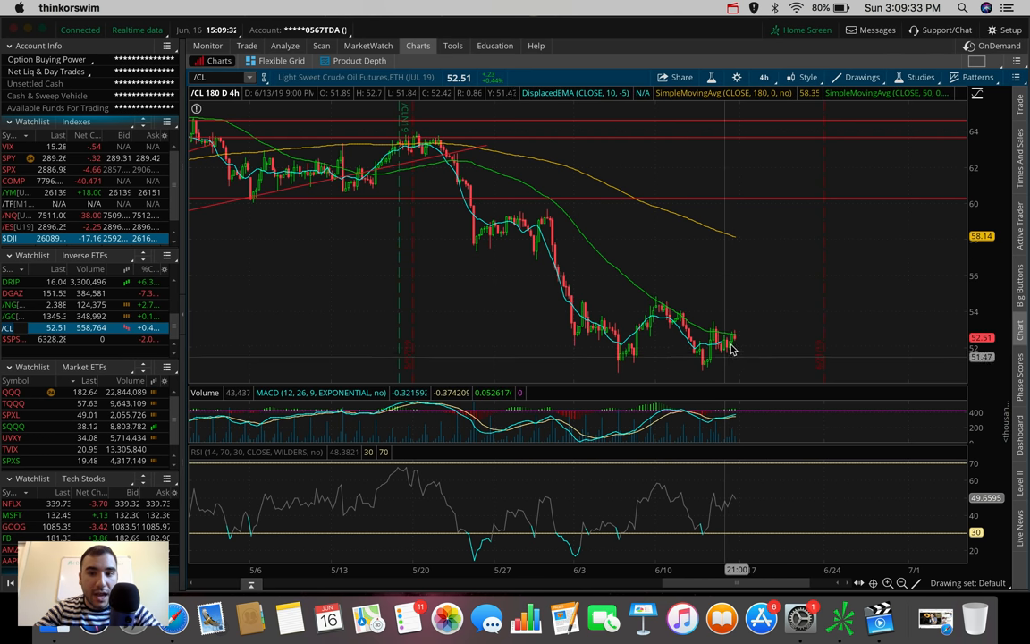
pyautogui.moveTo(730, 336); pyautogui.dragTo(766, 379)
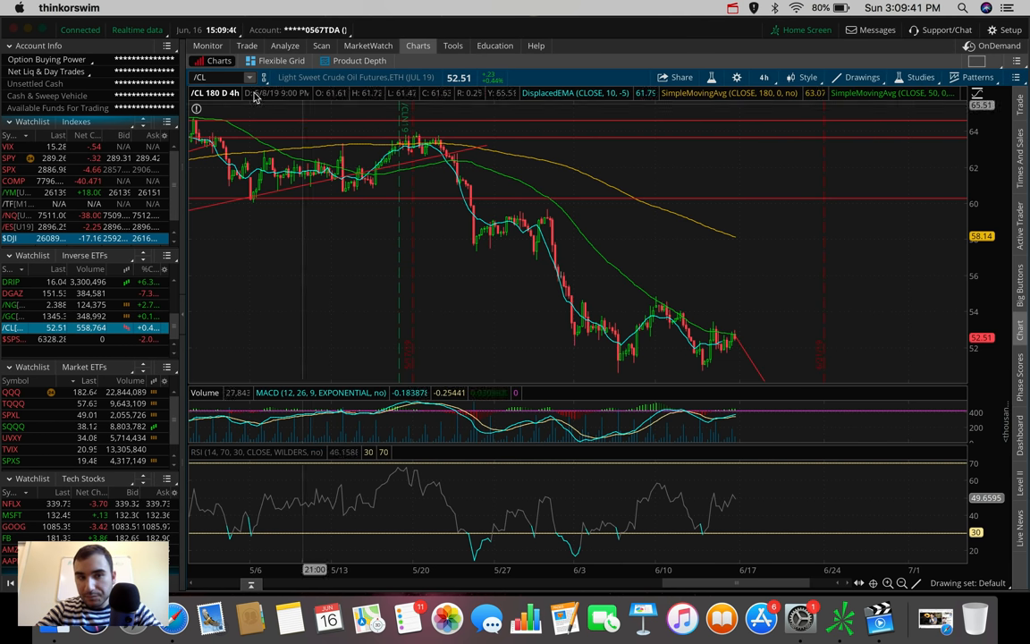
# - Load DWT, the 3x inverse crude ETN, by typing its symbol
pyautogui.write('DWT')
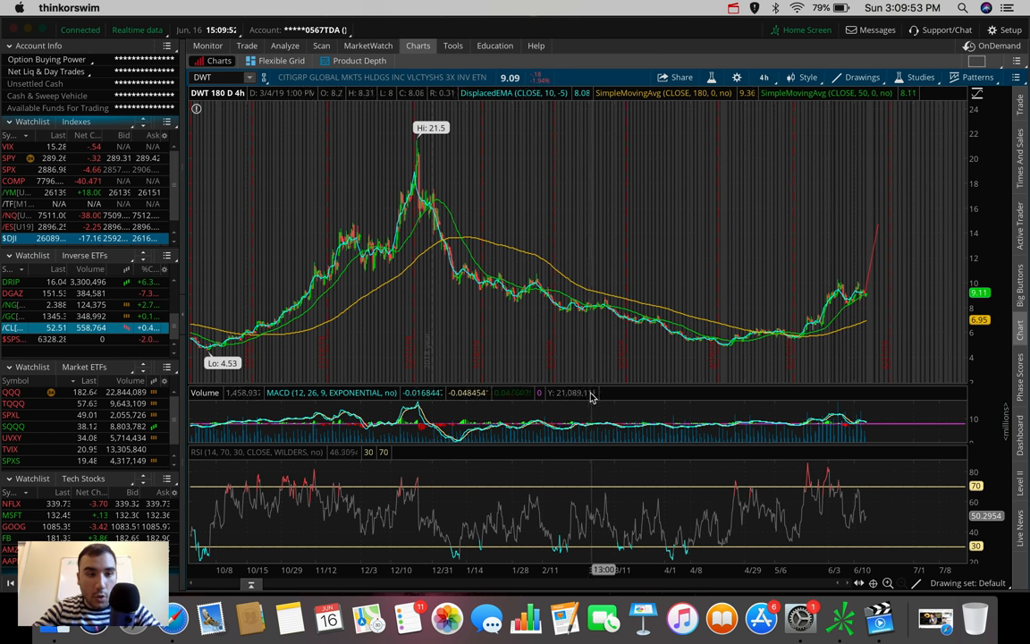
pyautogui.moveTo(590, 397)
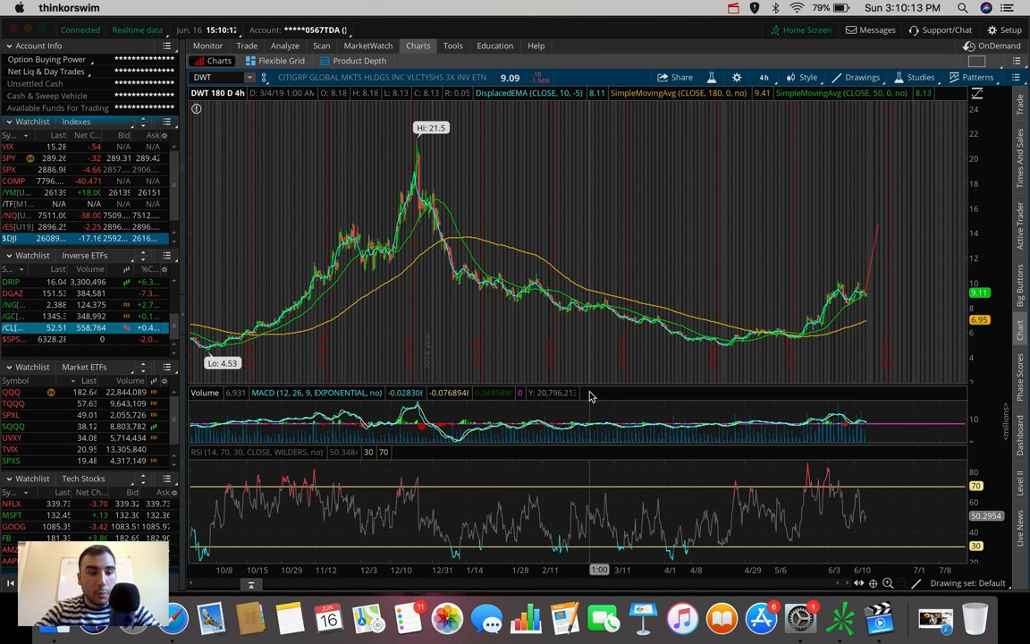
pyautogui.moveTo(338, 472)
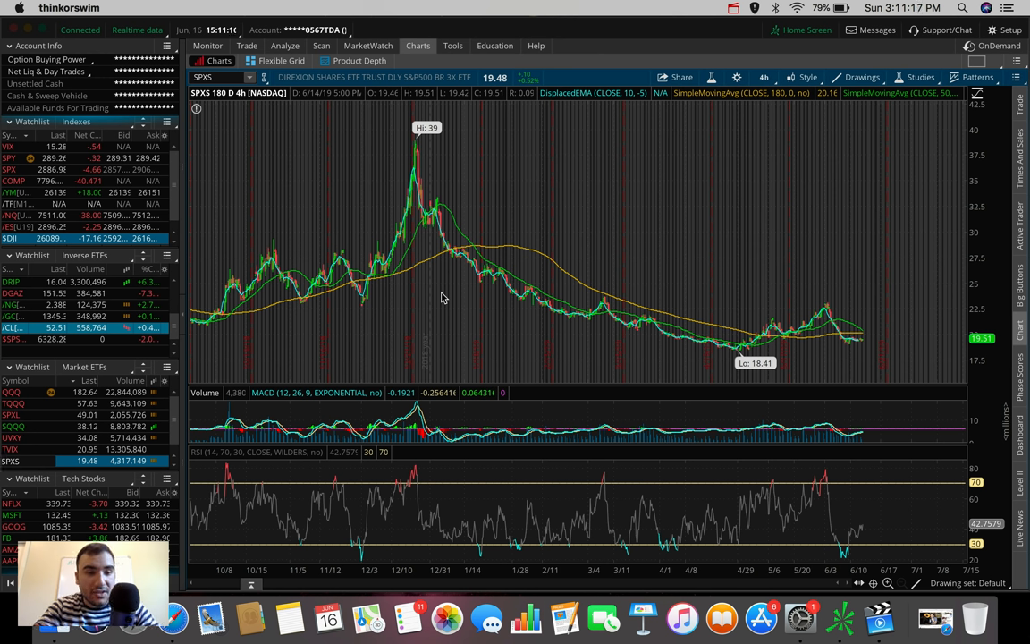
# - Load the SQQQ 3x inverse Nasdaq ETF from the Inverse ETFs watchlist onto the 180-day, four-hour chart
pyautogui.click(10, 425)
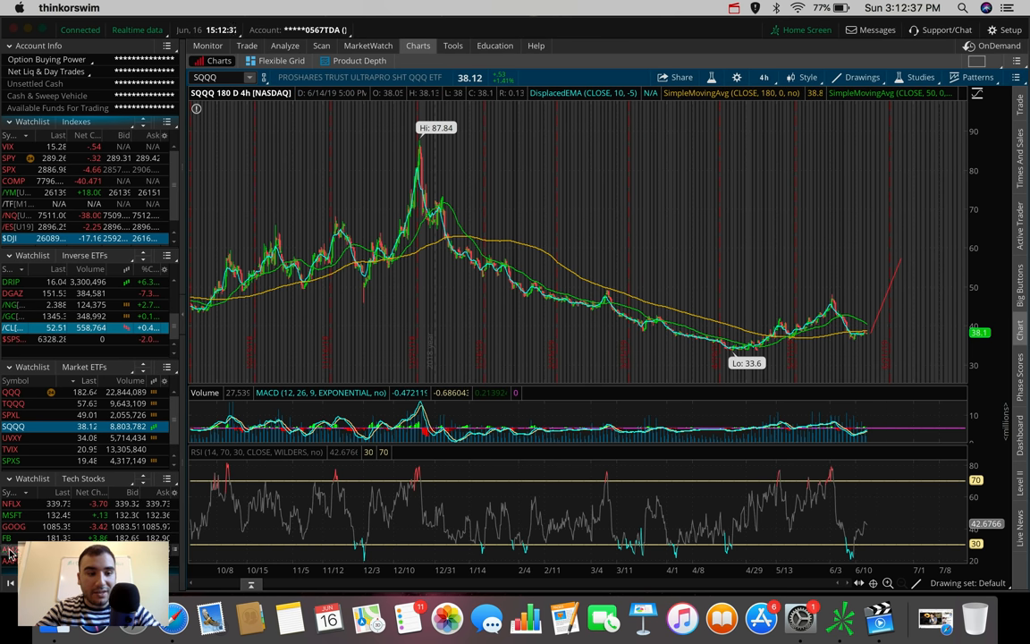
# - Load Apple (AAPL) onto the chart via the symbol box, replacing SQQQ
pyautogui.write('AAPL')
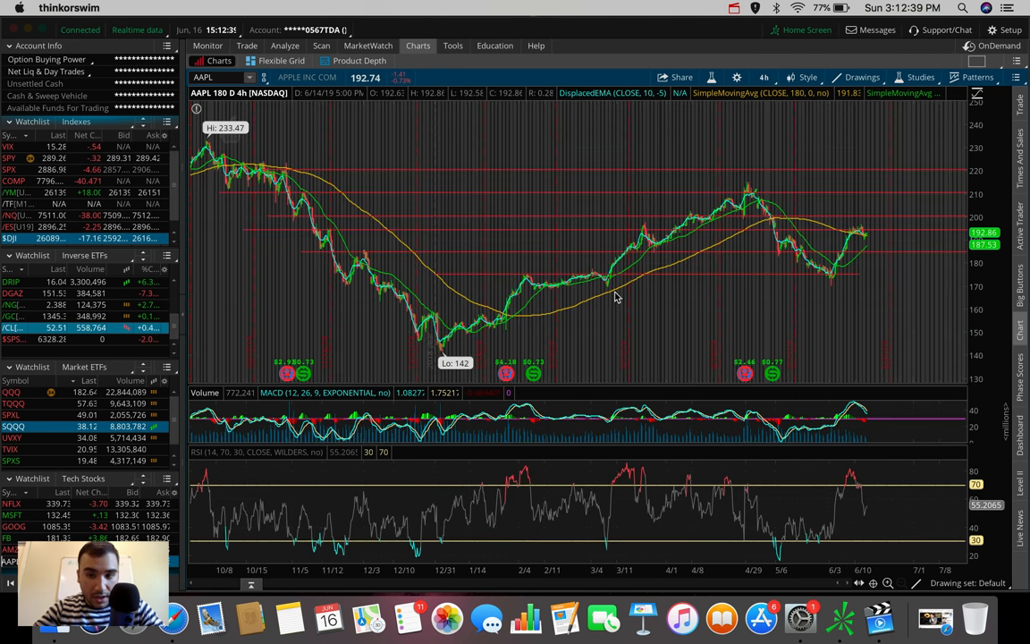
pyautogui.moveTo(830, 136)
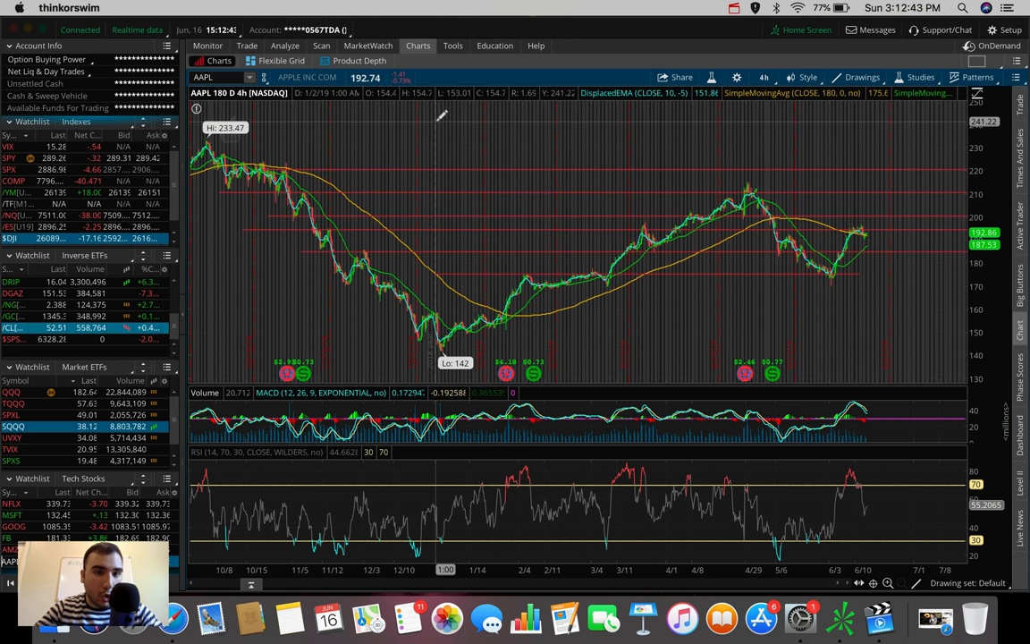
pyautogui.moveTo(847, 231)
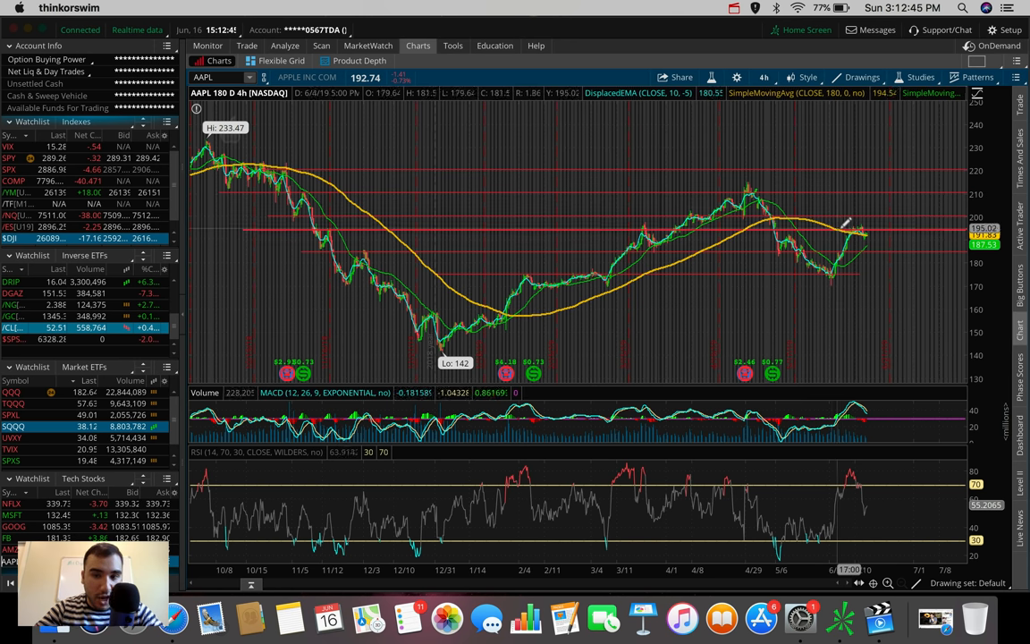
pyautogui.moveTo(867, 231)
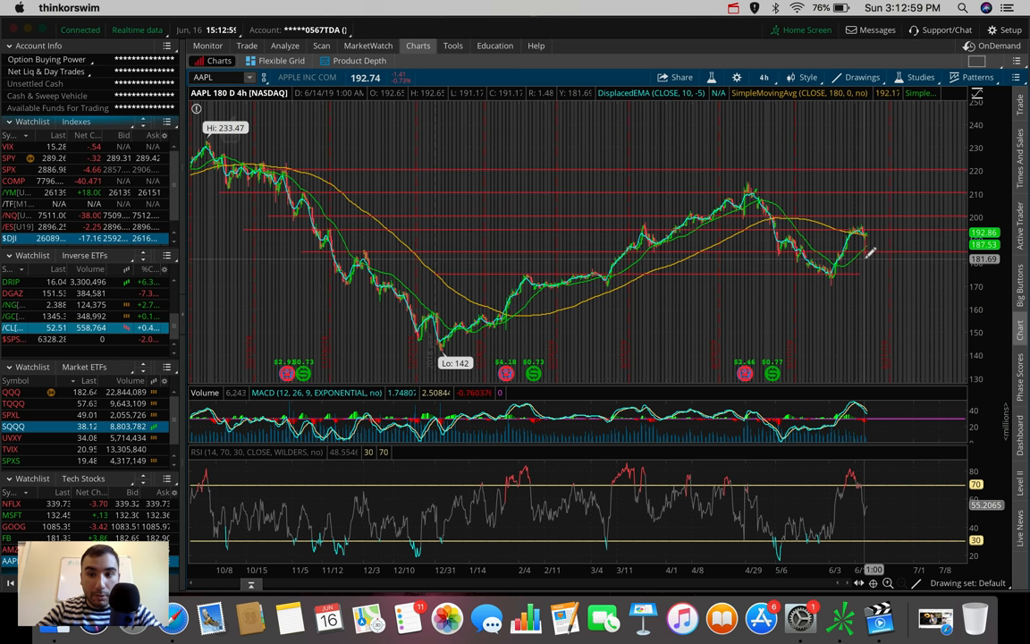
pyautogui.moveTo(868, 236)
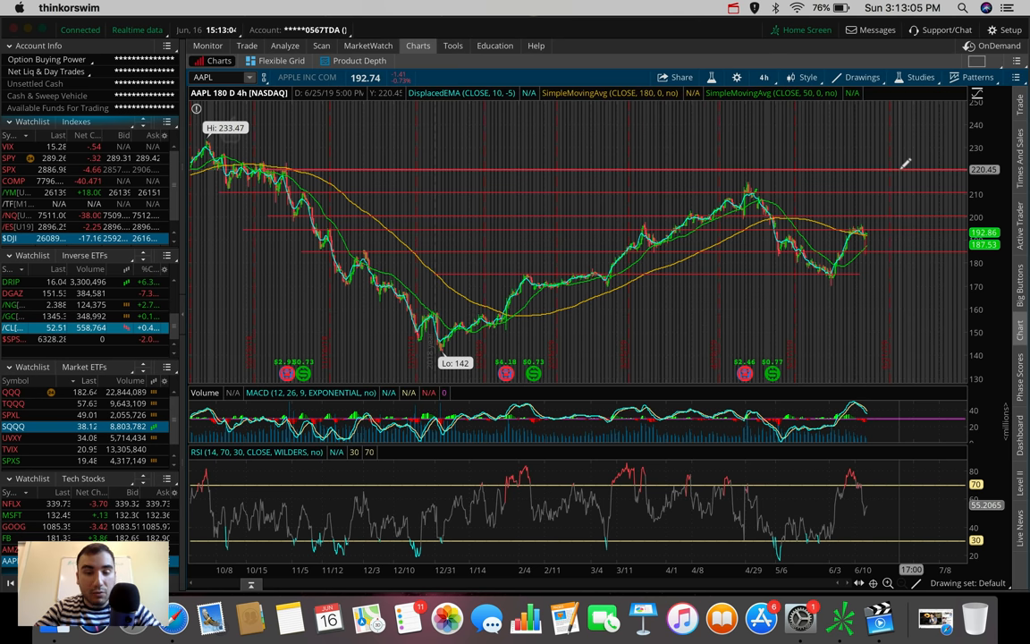
pyautogui.moveTo(903, 165)
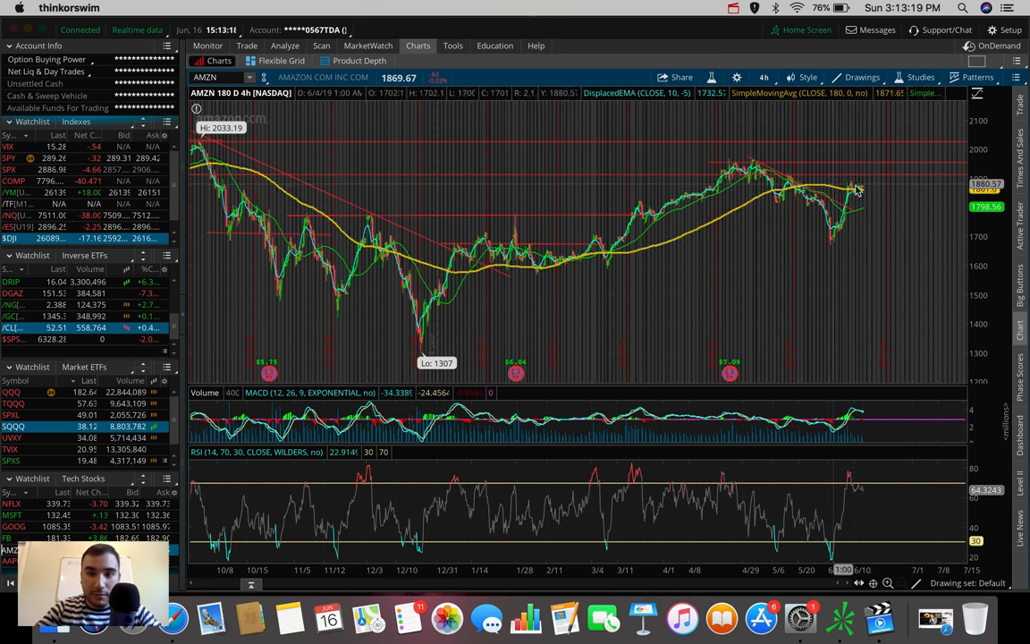
pyautogui.moveTo(868, 229)
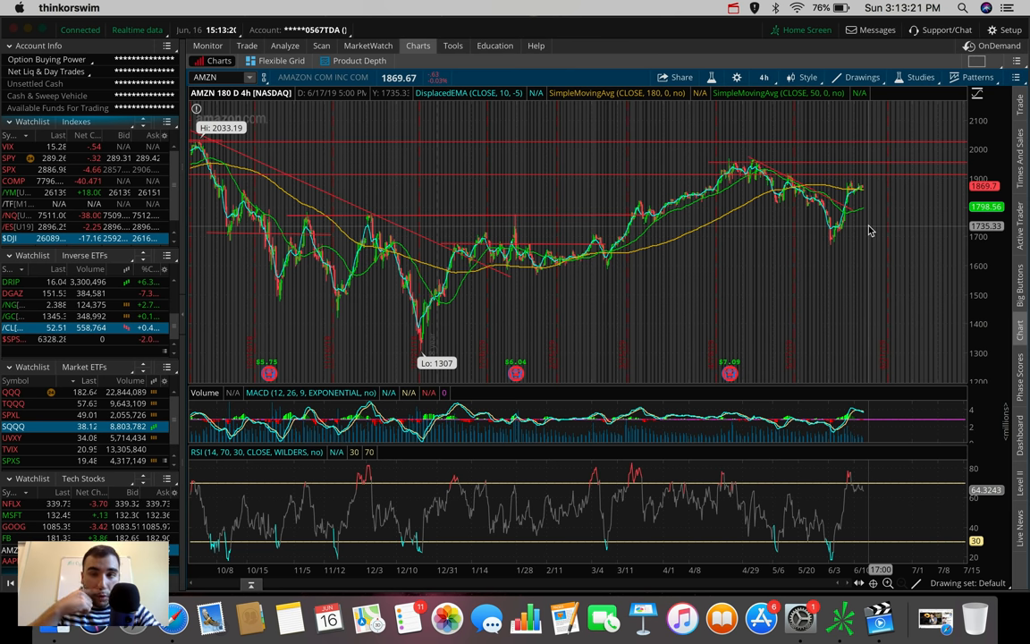
pyautogui.moveTo(867, 229)
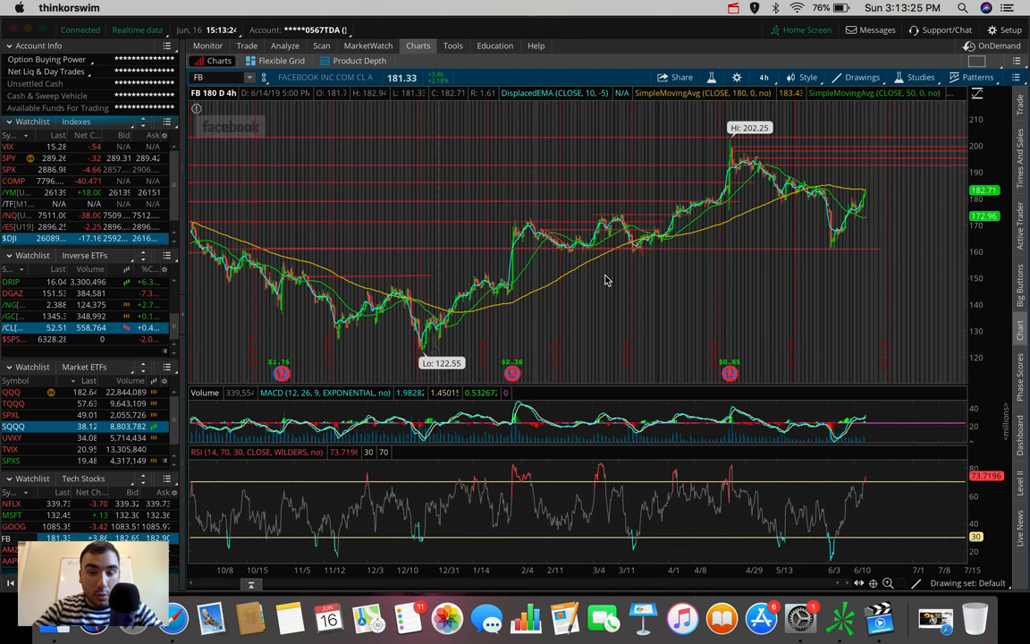
pyautogui.moveTo(758, 179)
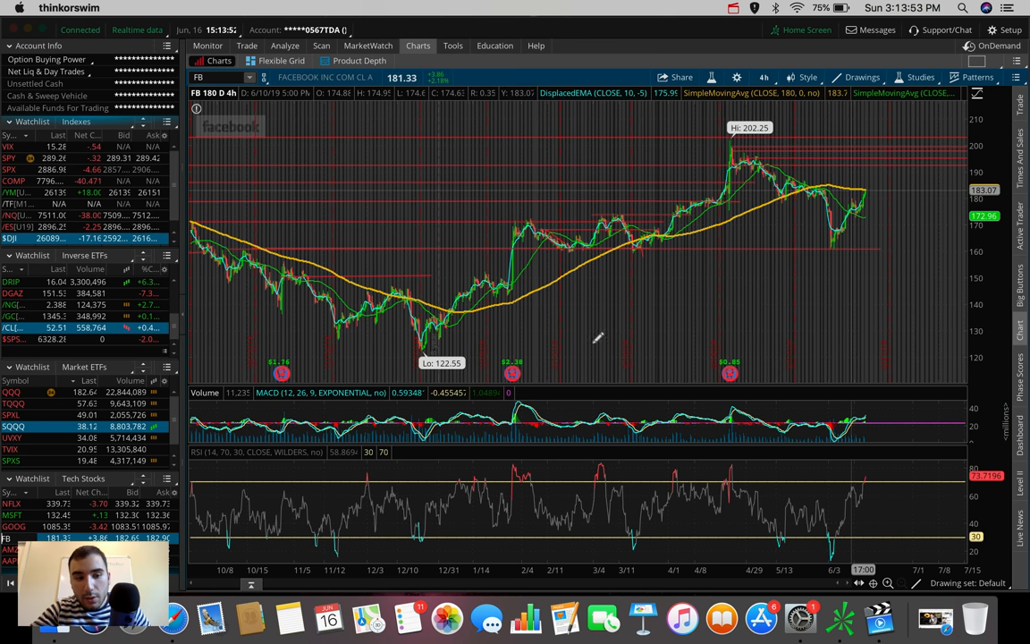
# - Load Netflix (NFLX) from the Tech Stocks watchlist for review with its moving averages, MACD and RSI
pyautogui.click(13, 526)
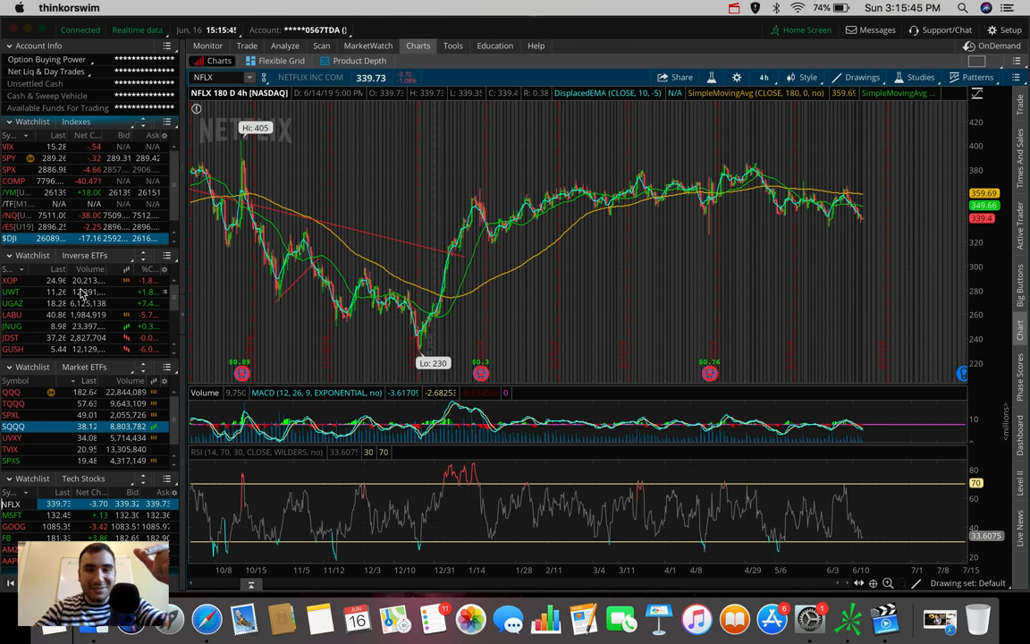
pyautogui.click(736, 7)
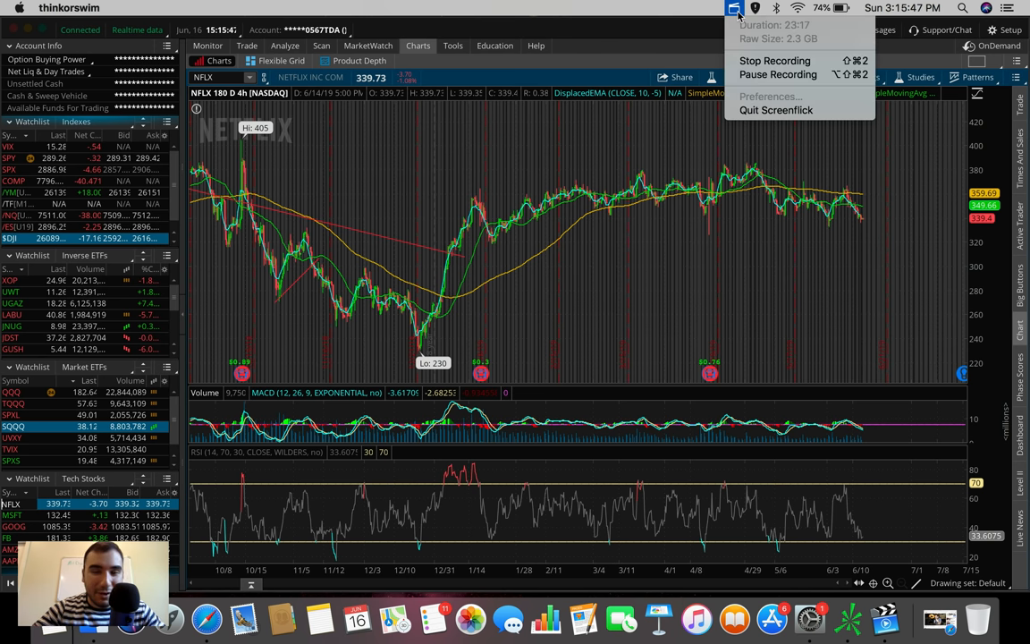
pyautogui.moveTo(774, 61)
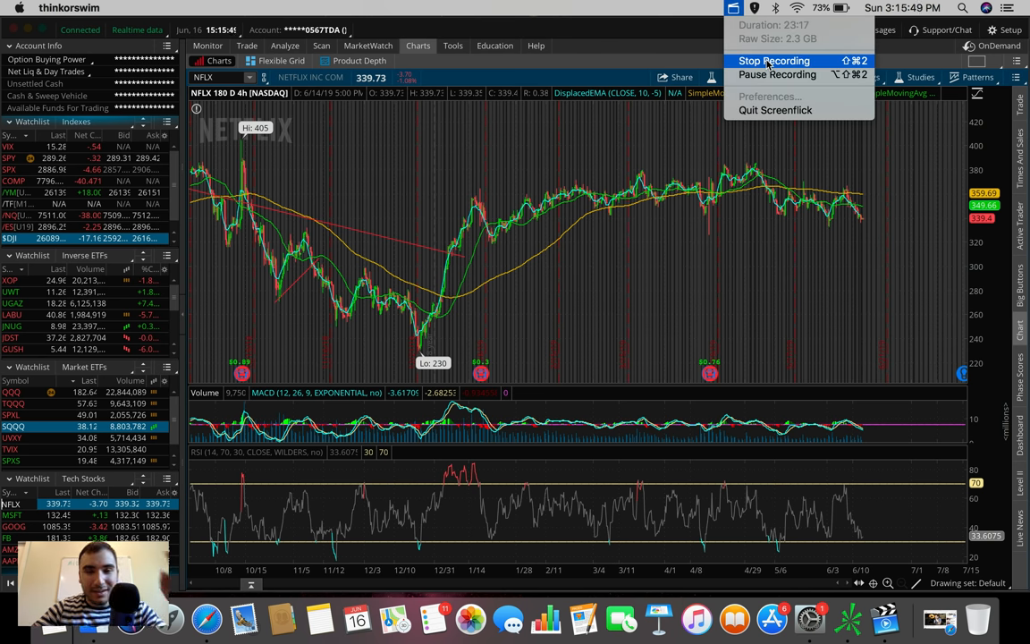